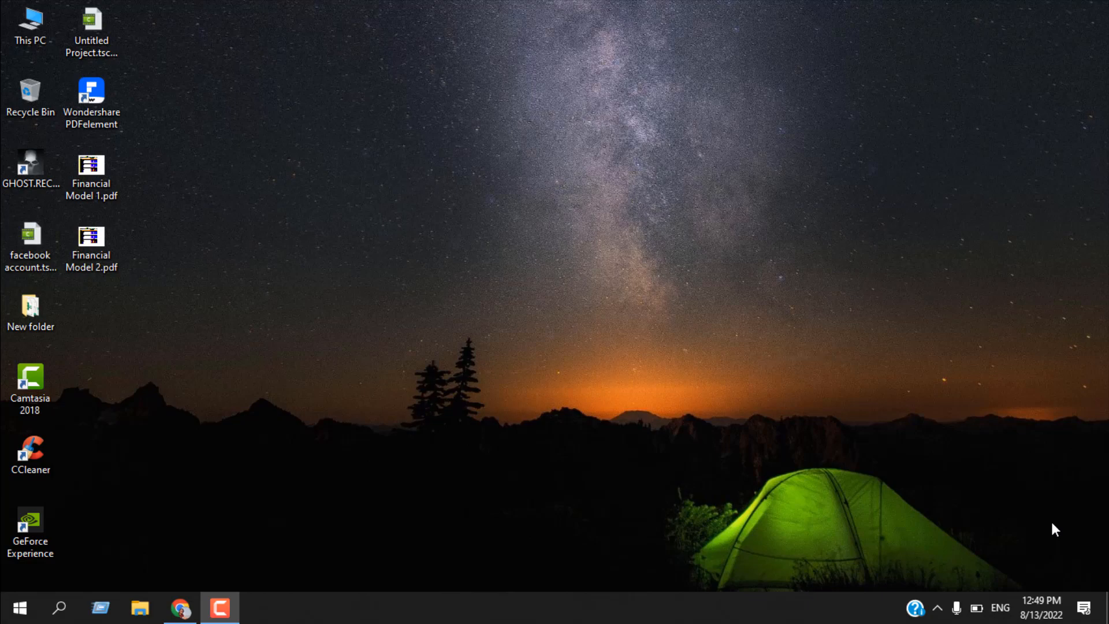
Check the Open With options for Financial Model 1.pdf and Financial Model 2.pdf on the desktop.
{"action": "right_click", "coordinate": [91, 170]}
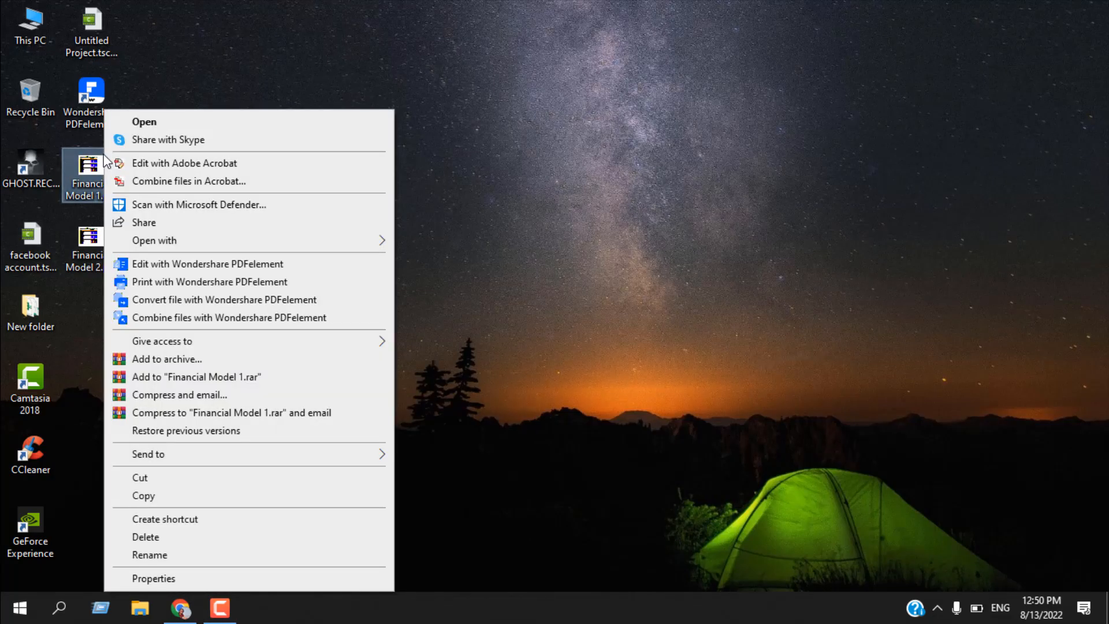
{"action": "left_click", "coordinate": [153, 240]}
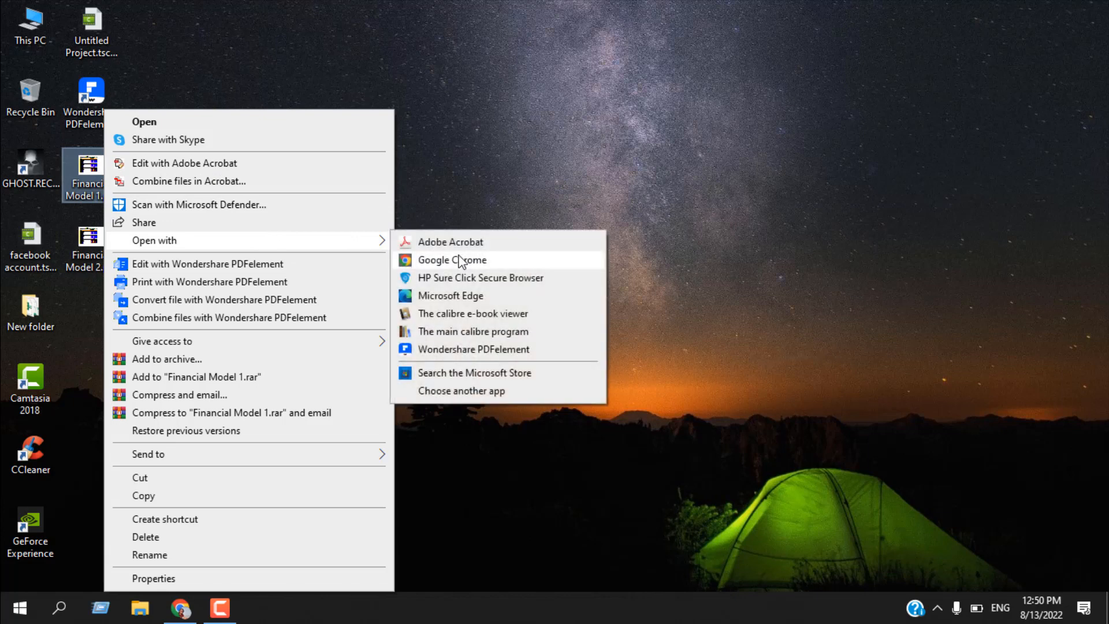
{"action": "left_click", "coordinate": [451, 294]}
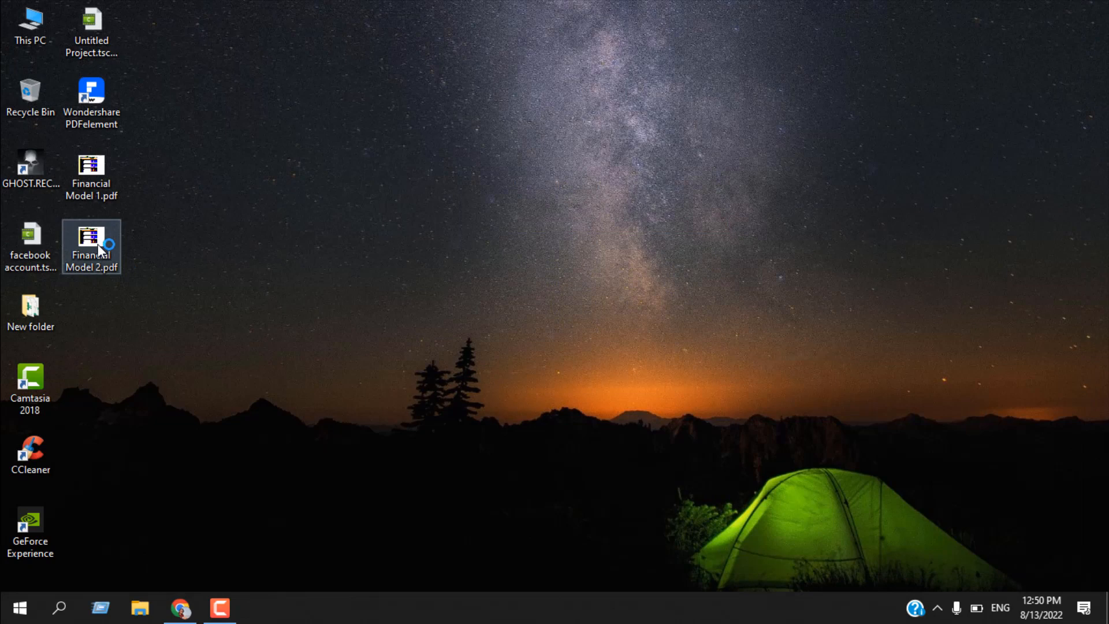
{"action": "right_click", "coordinate": [90, 246]}
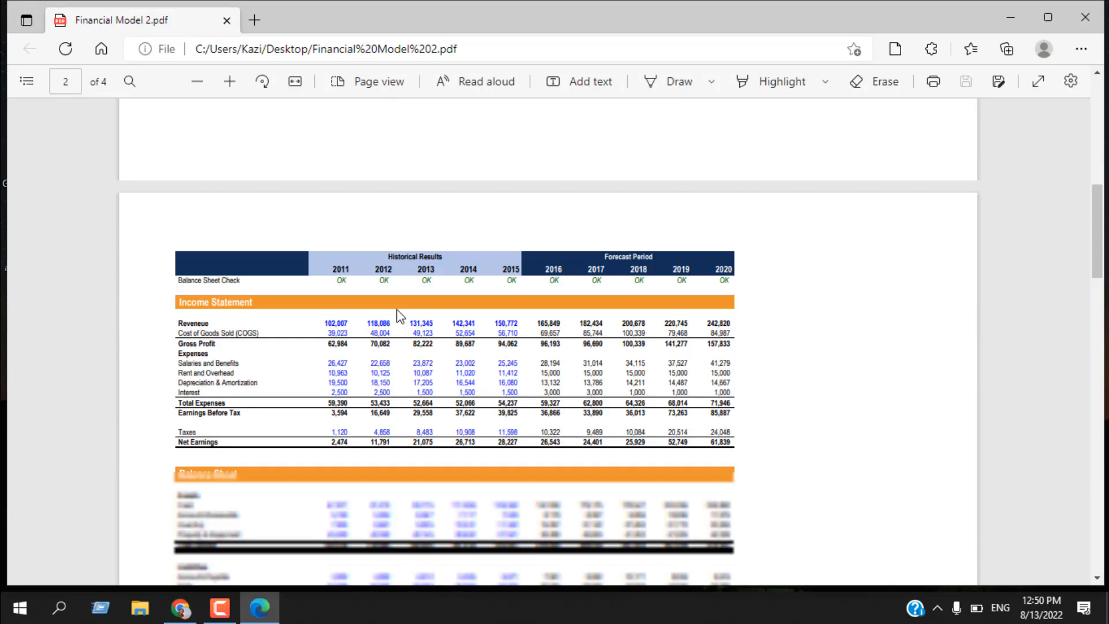
{"action": "scroll", "scroll_direction": "down", "scroll_amount": 3}
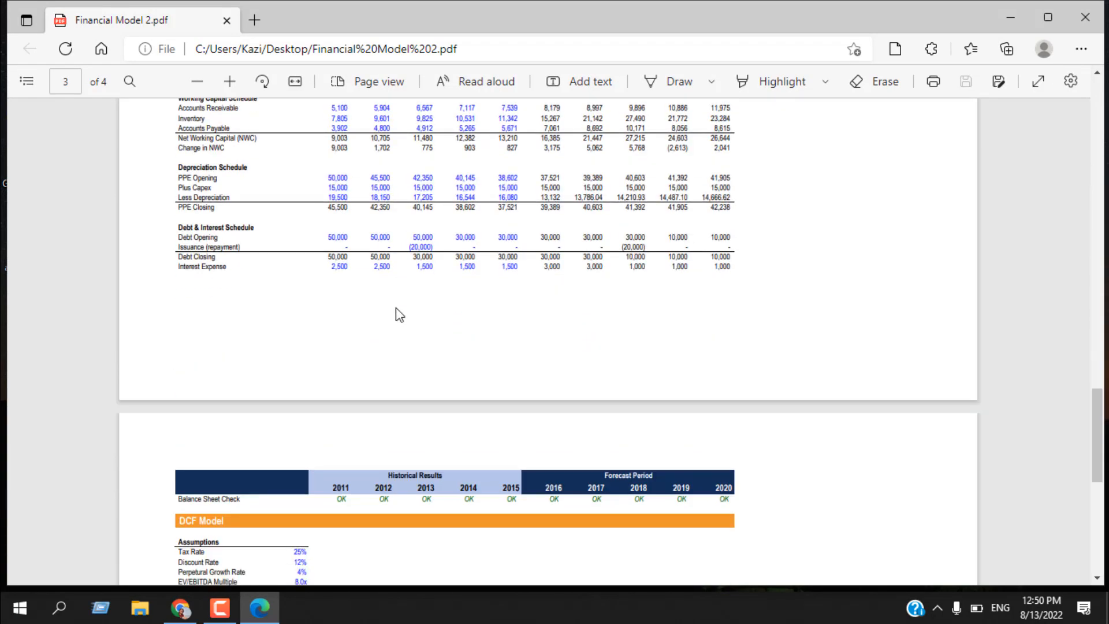
{"action": "scroll", "scroll_direction": "down", "scroll_amount": 3}
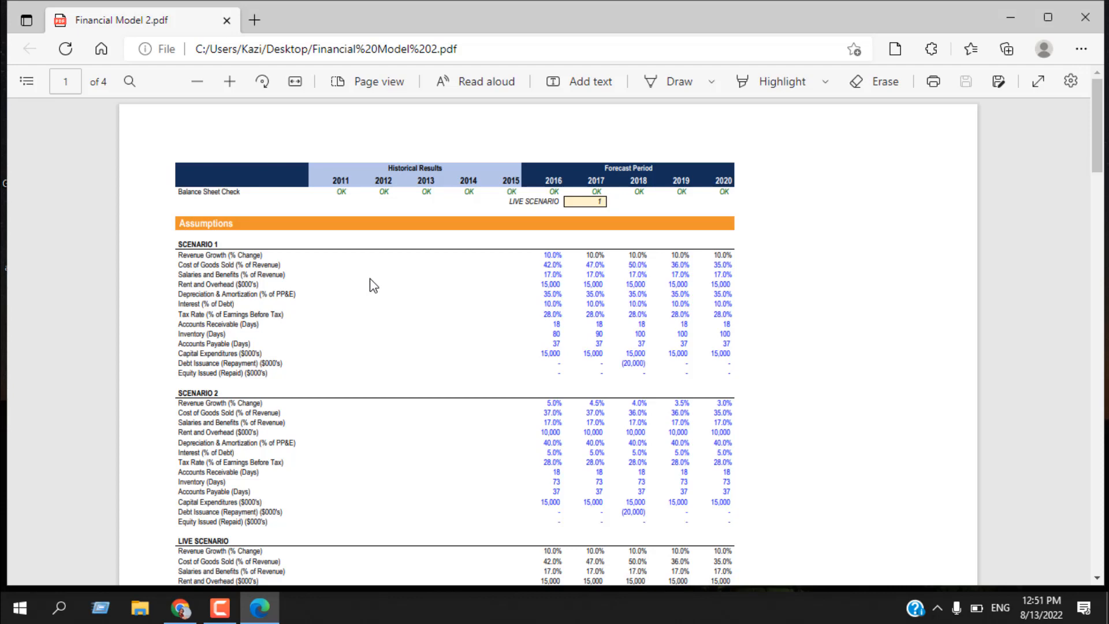
{"action": "mouse_move", "coordinate": [915, 20]}
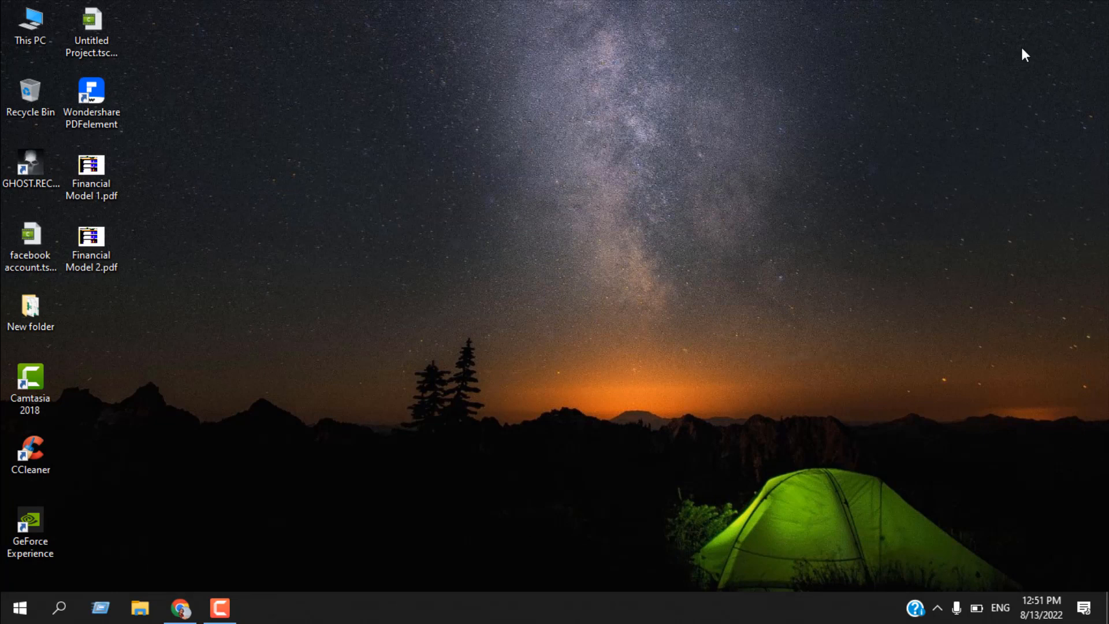
Launch Wondershare PDFelement from its desktop shortcut.
{"action": "left_click", "coordinate": [90, 93]}
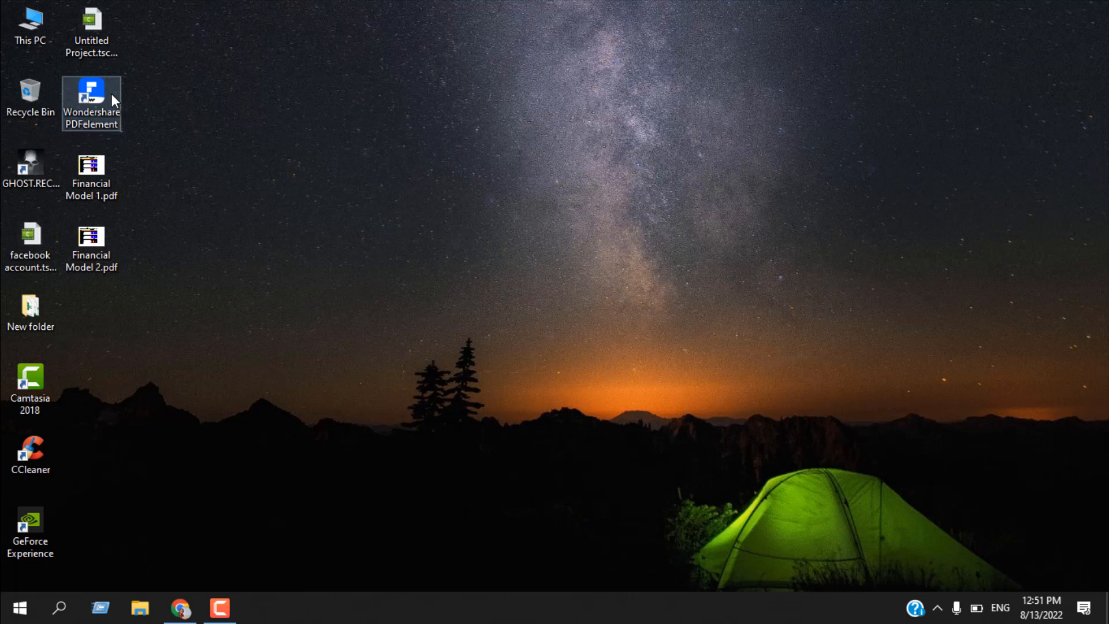
{"action": "mouse_move", "coordinate": [114, 103]}
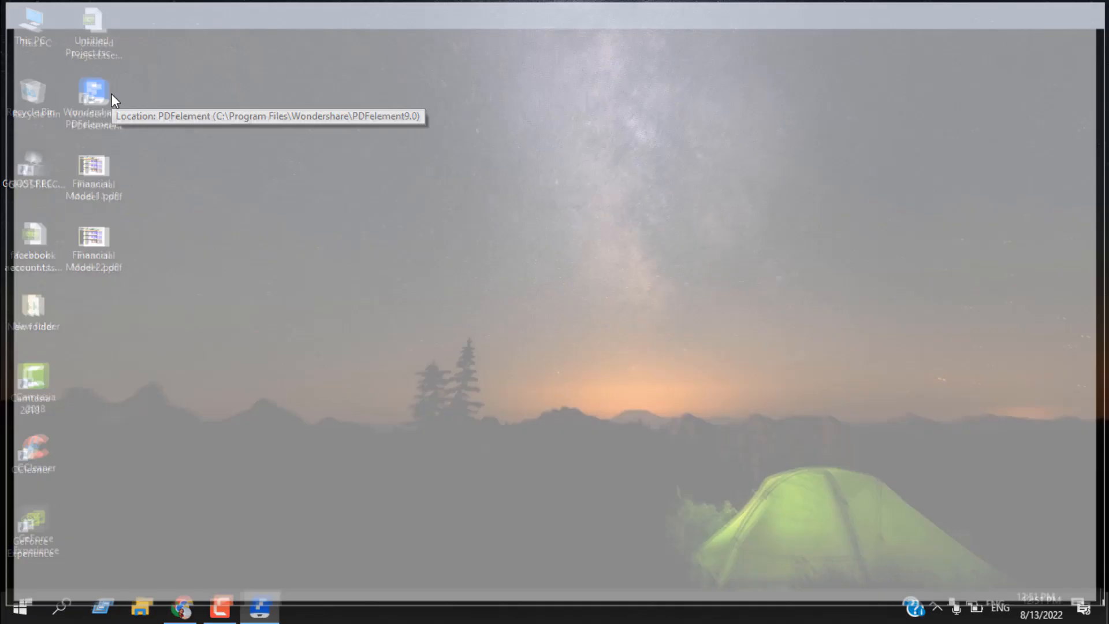
{"action": "double_click", "coordinate": [93, 96]}
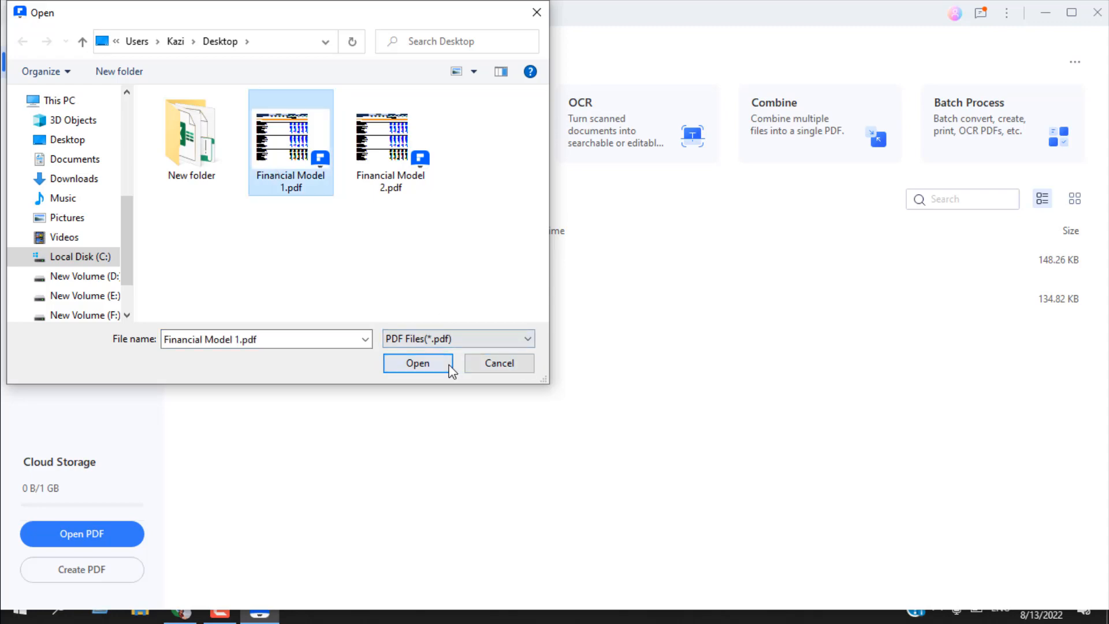
Open Financial Model 1.pdf in PDFelement and browse its pages, returning to page 1.
{"action": "left_click", "coordinate": [417, 363]}
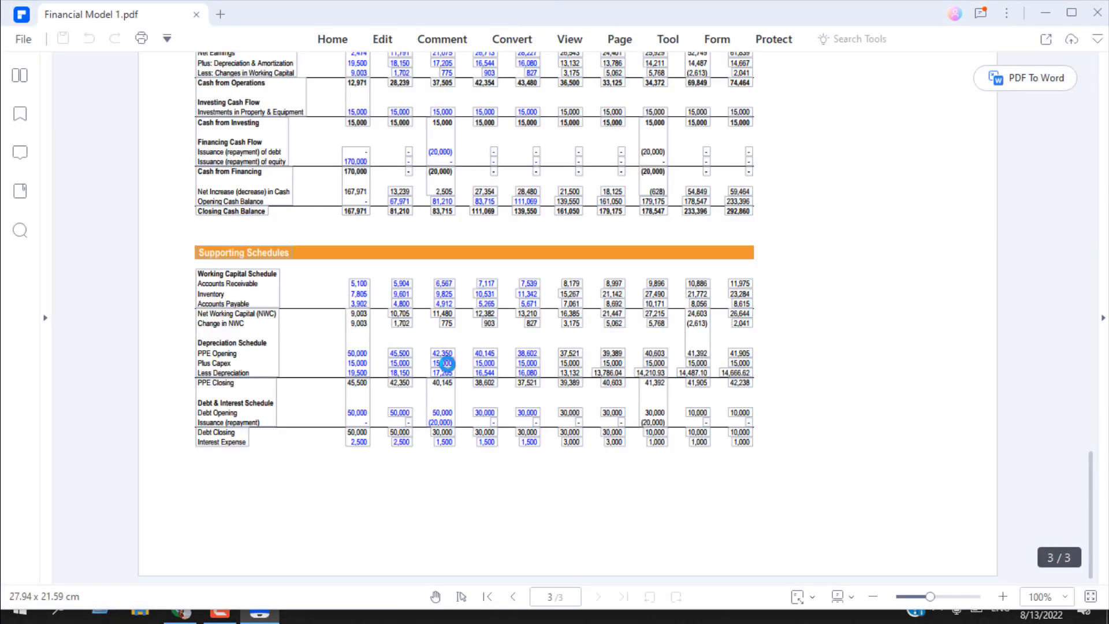
{"action": "scroll", "scroll_direction": "down", "scroll_amount": 3}
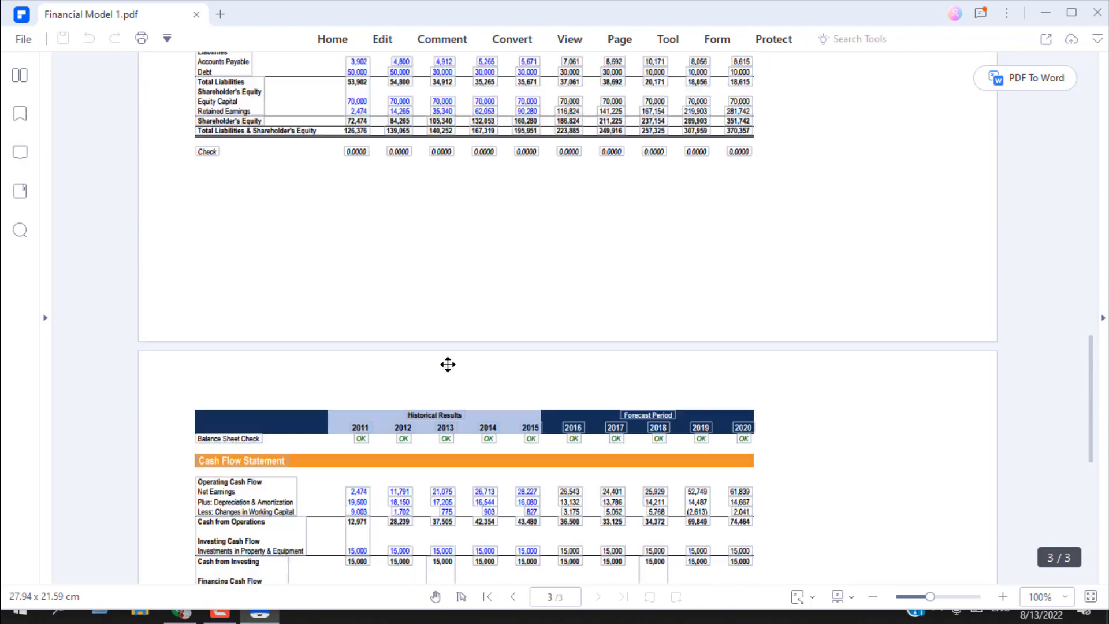
{"action": "scroll", "scroll_direction": "up", "scroll_amount": 3}
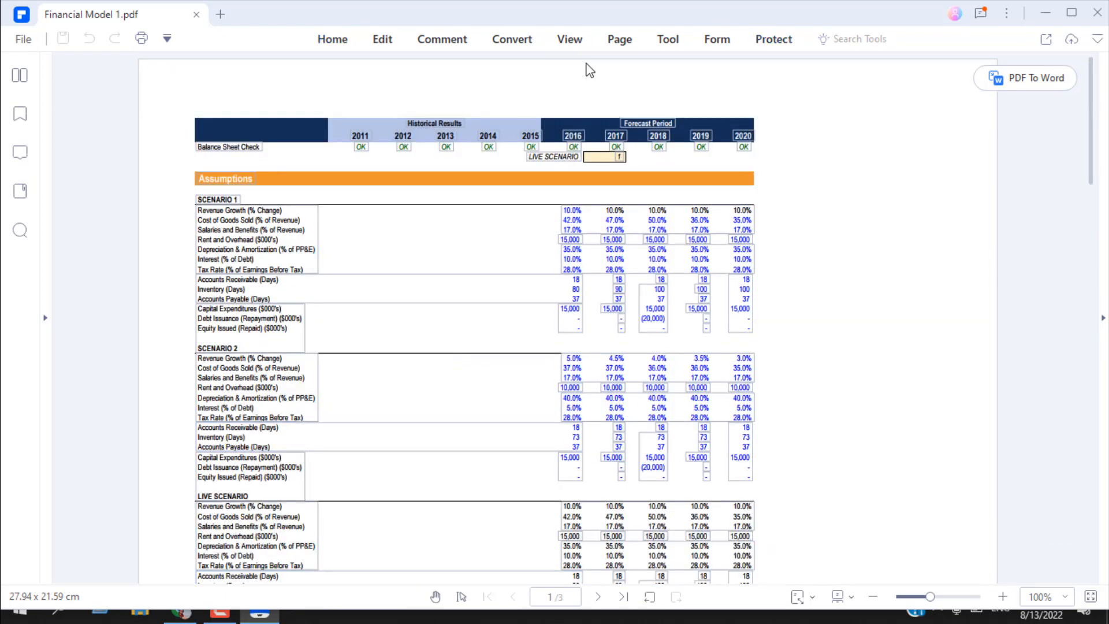
{"action": "mouse_move", "coordinate": [458, 62]}
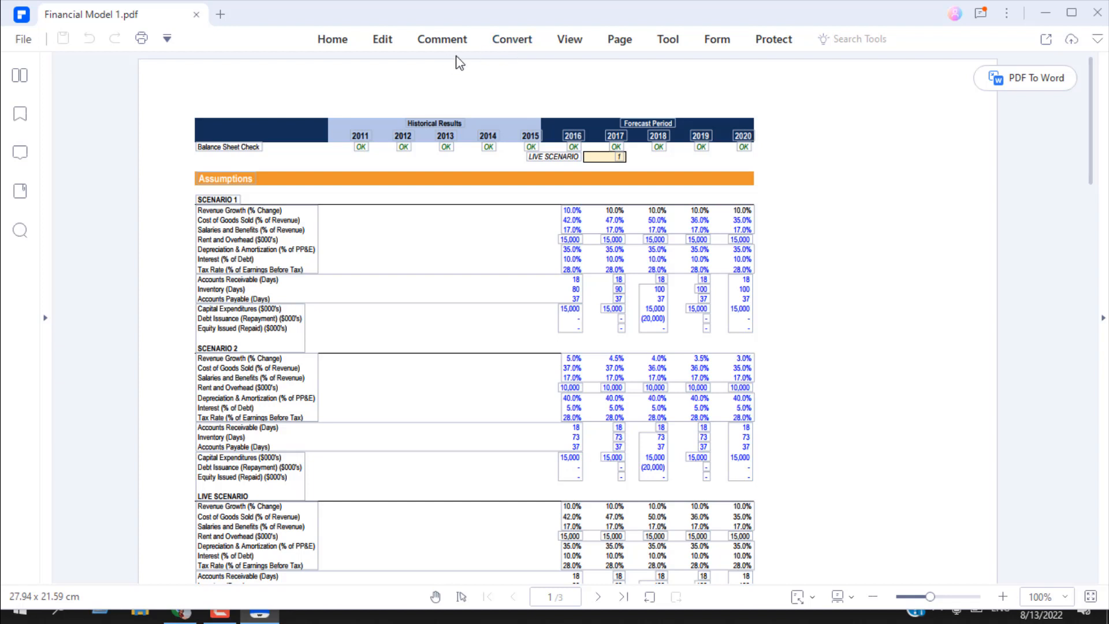
{"action": "mouse_move", "coordinate": [512, 40]}
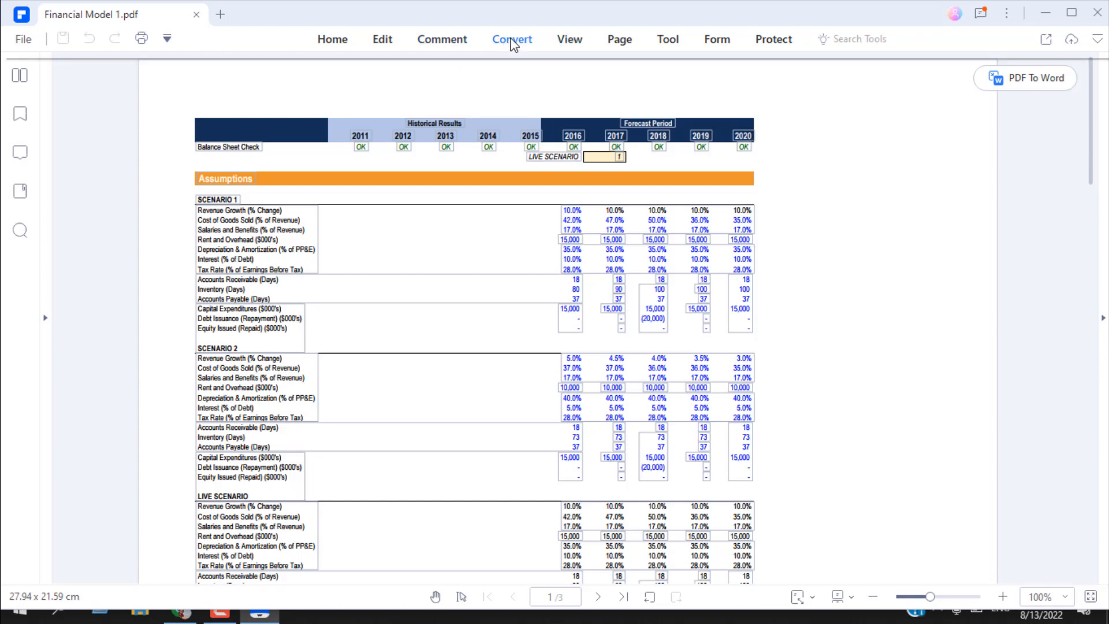
{"action": "left_click", "coordinate": [512, 40]}
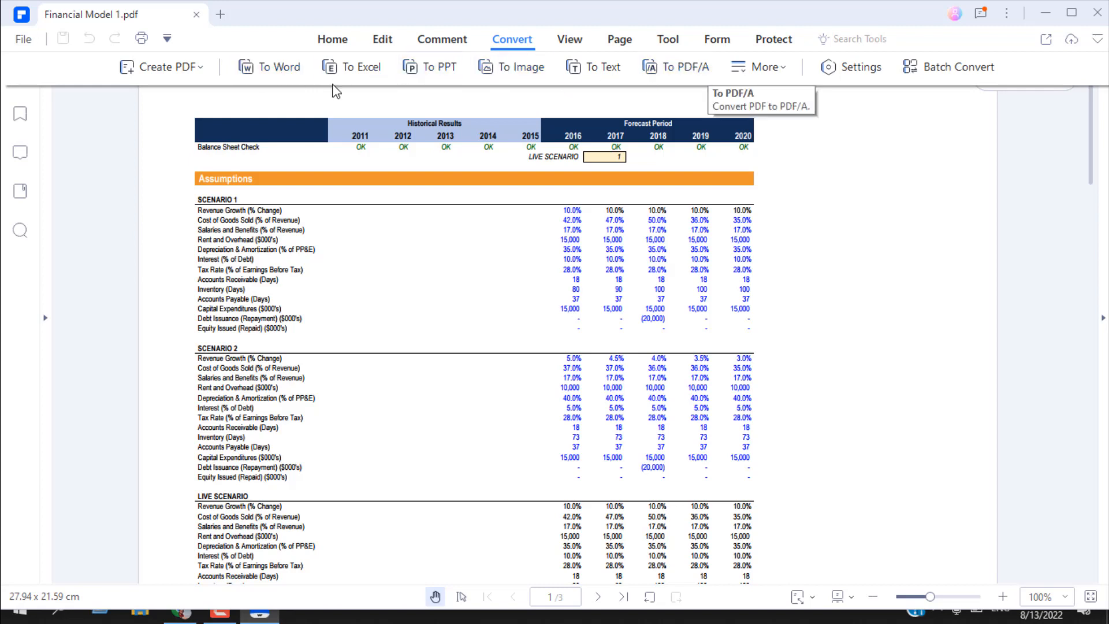
{"action": "mouse_move", "coordinate": [470, 80]}
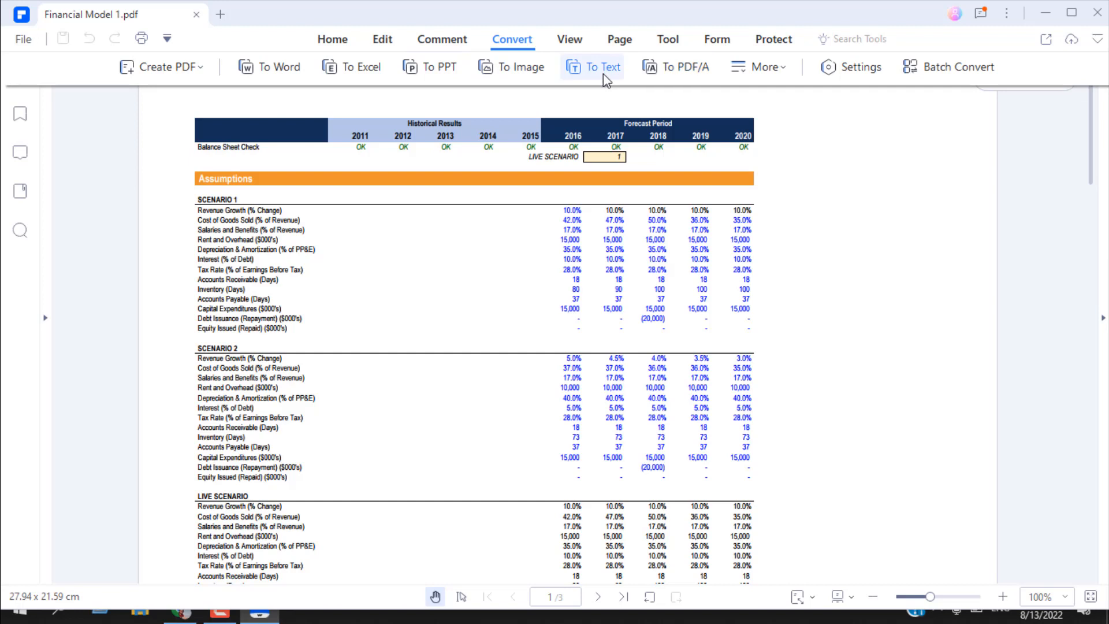
{"action": "left_click", "coordinate": [760, 67]}
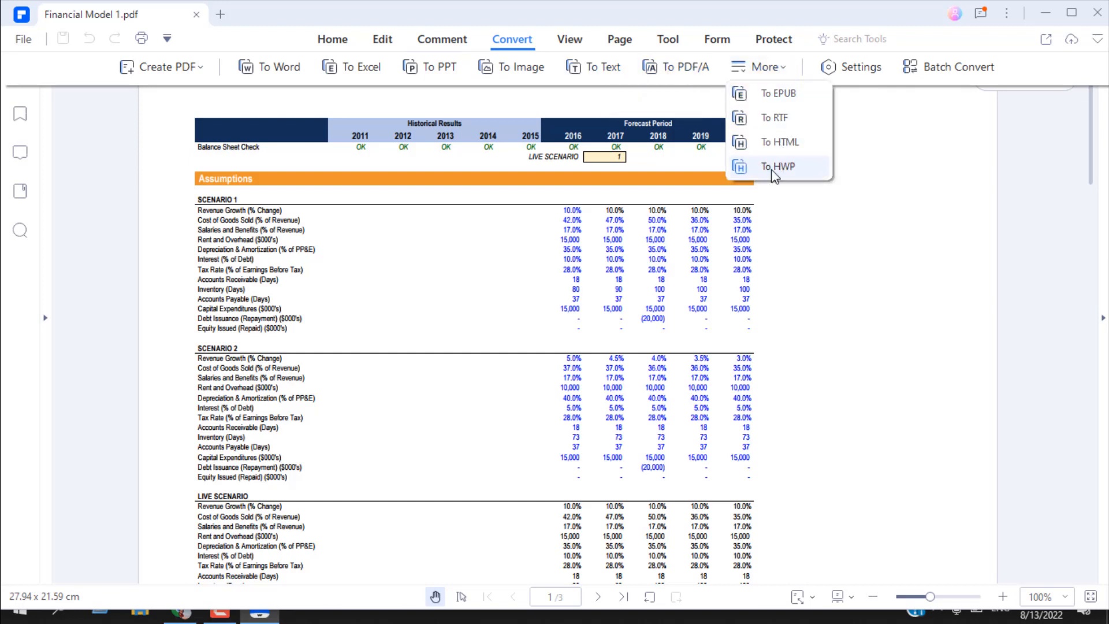
{"action": "mouse_move", "coordinate": [852, 160]}
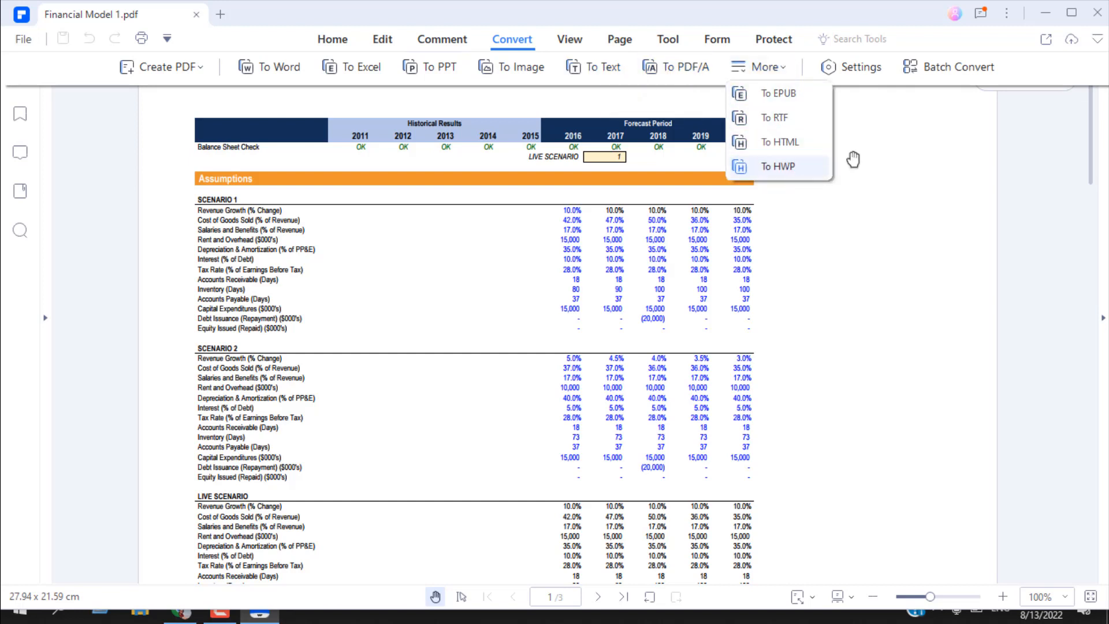
{"action": "left_click", "coordinate": [512, 39]}
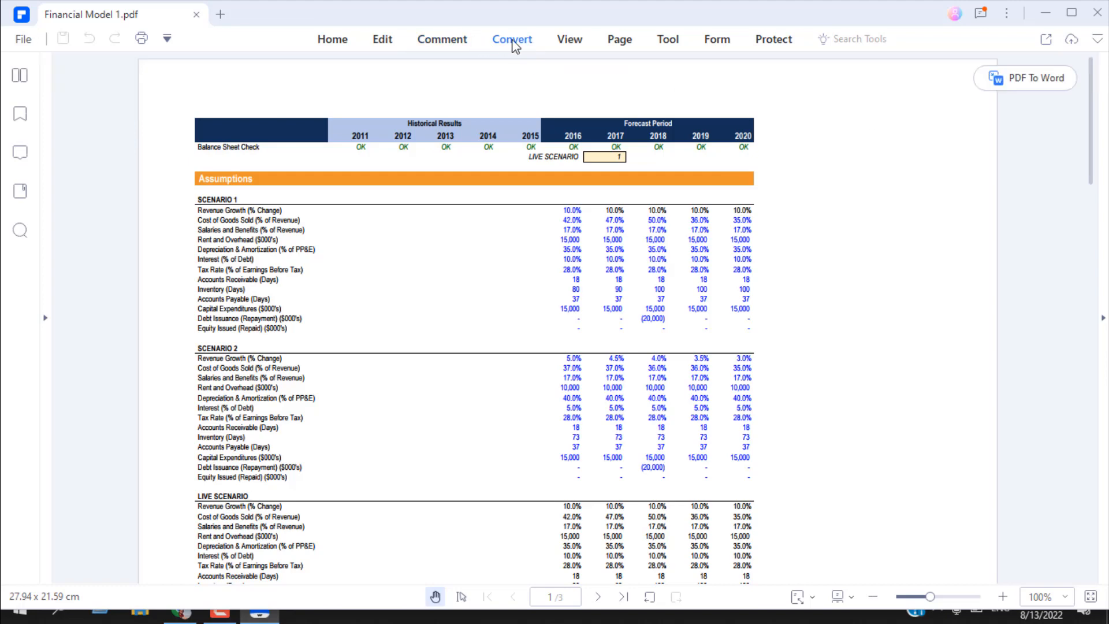
Convert Financial Model 1.pdf to Financial Model 1.xlsx saved on the Desktop.
{"action": "left_click", "coordinate": [512, 39]}
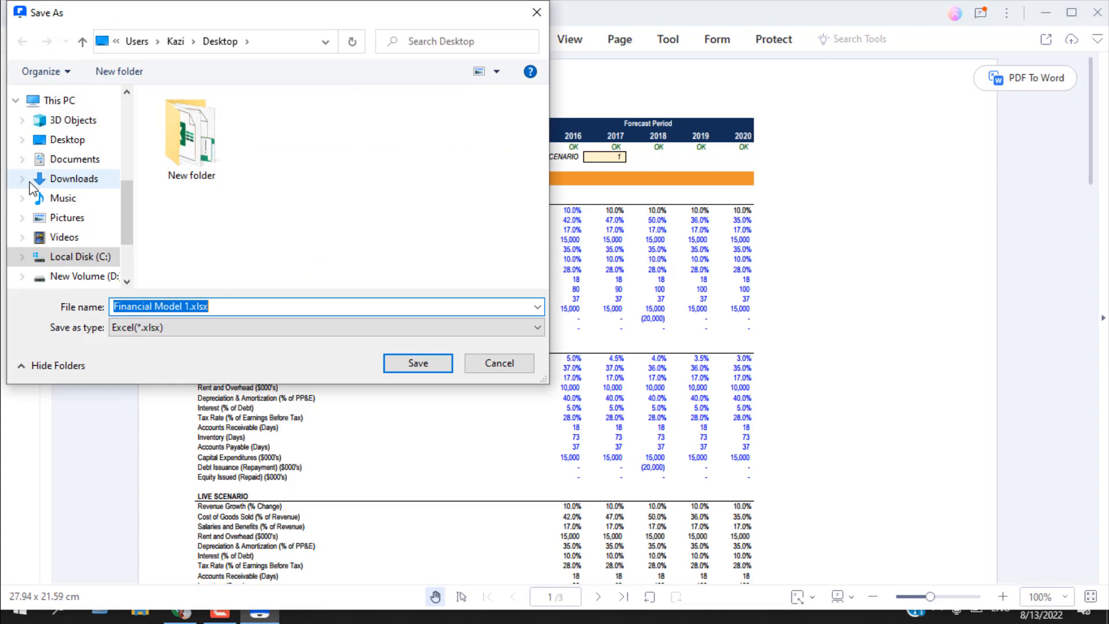
{"action": "left_click", "coordinate": [67, 139]}
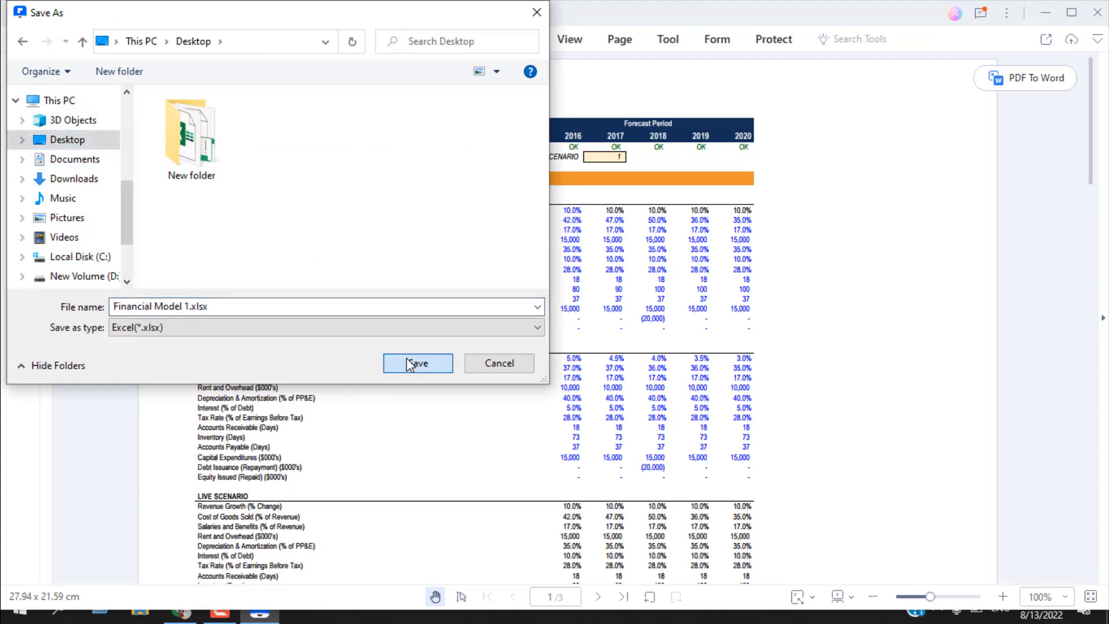
{"action": "left_click", "coordinate": [417, 363]}
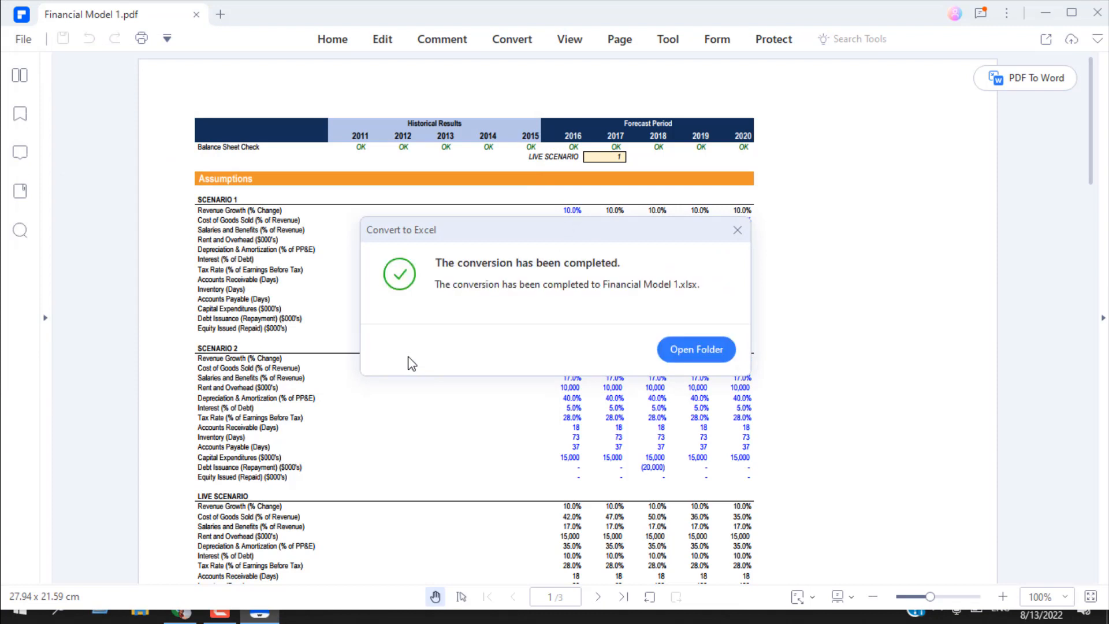
{"action": "left_click", "coordinate": [738, 229]}
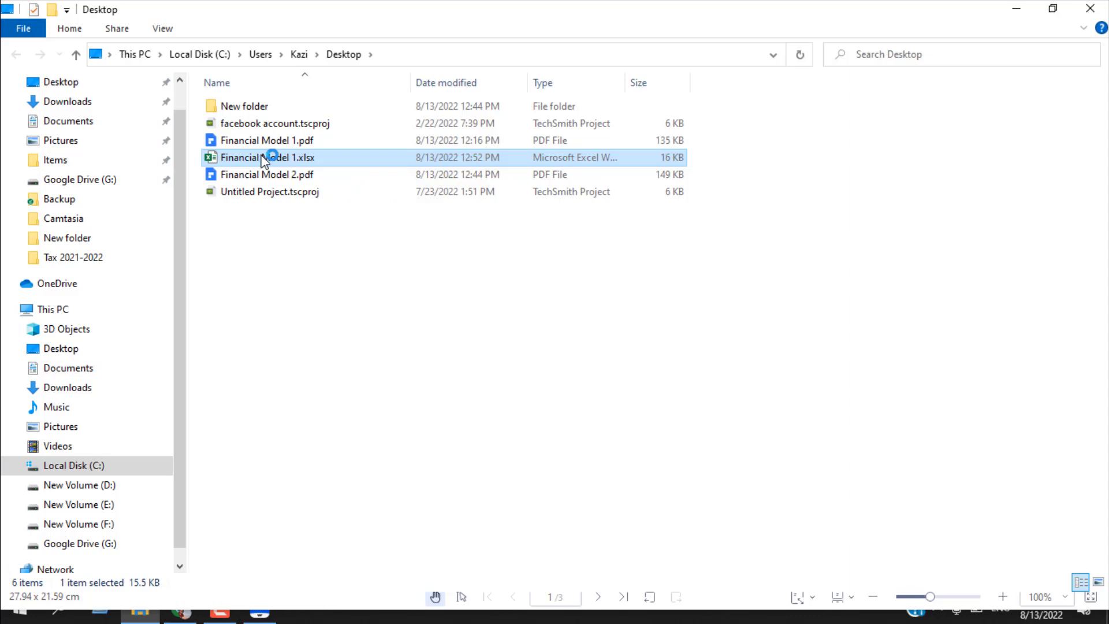
Open Financial Model 1.xlsx in Excel from the Desktop folder.
{"action": "double_click", "coordinate": [267, 157]}
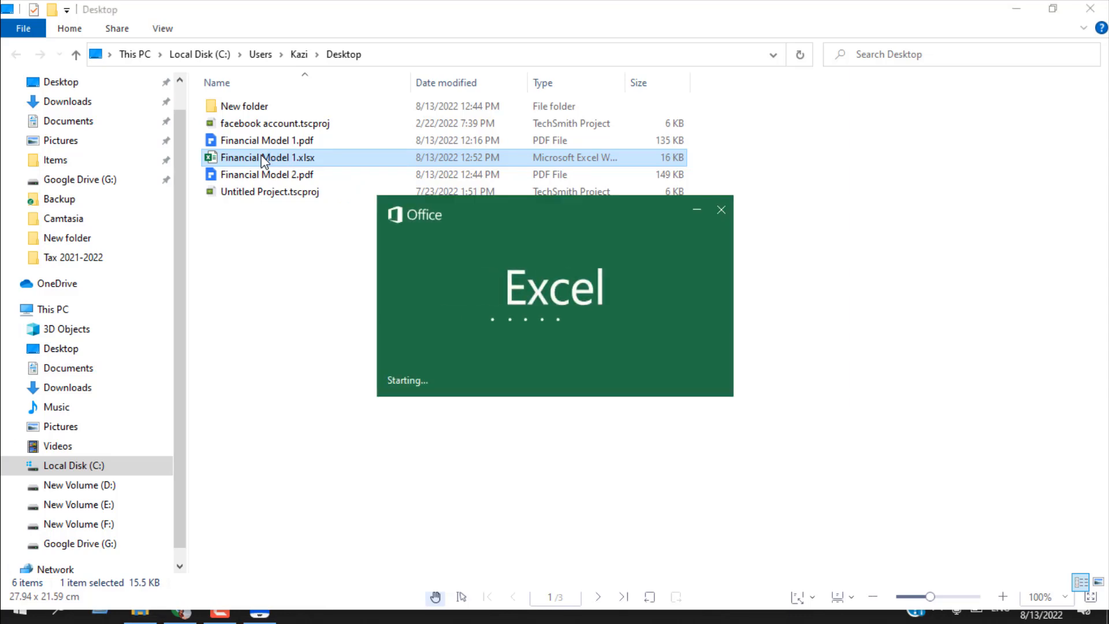
{"action": "double_click", "coordinate": [267, 157]}
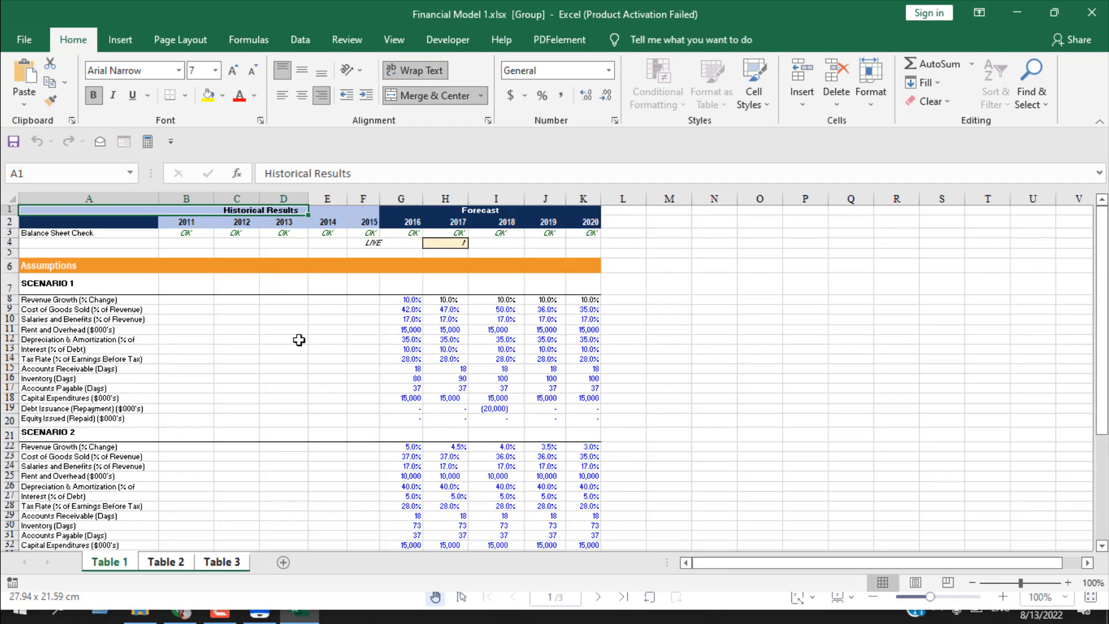
{"action": "mouse_move", "coordinate": [251, 396]}
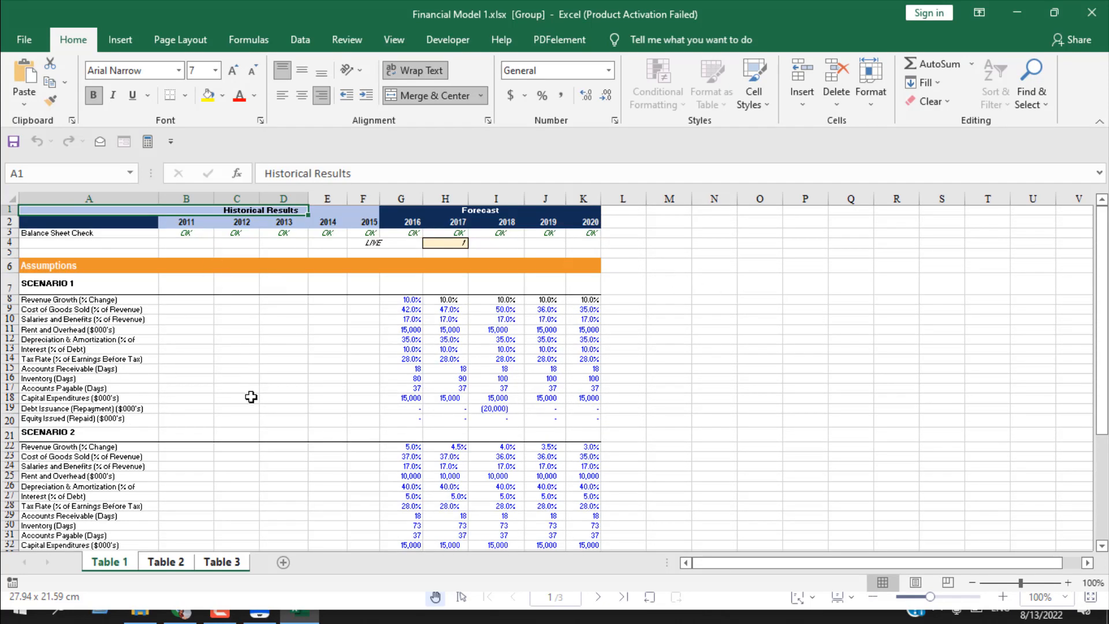
Change the whole sheet's font from Arial Narrow 7 to Calibri size 11.
{"action": "scroll", "scroll_direction": "down", "scroll_amount": 3}
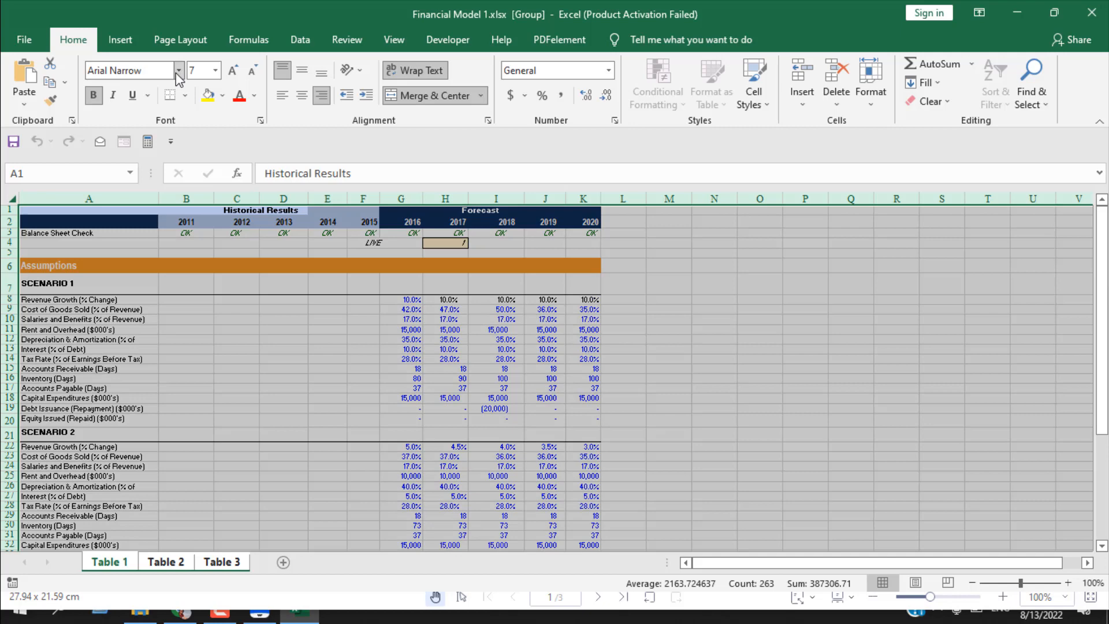
{"action": "left_click", "coordinate": [178, 70]}
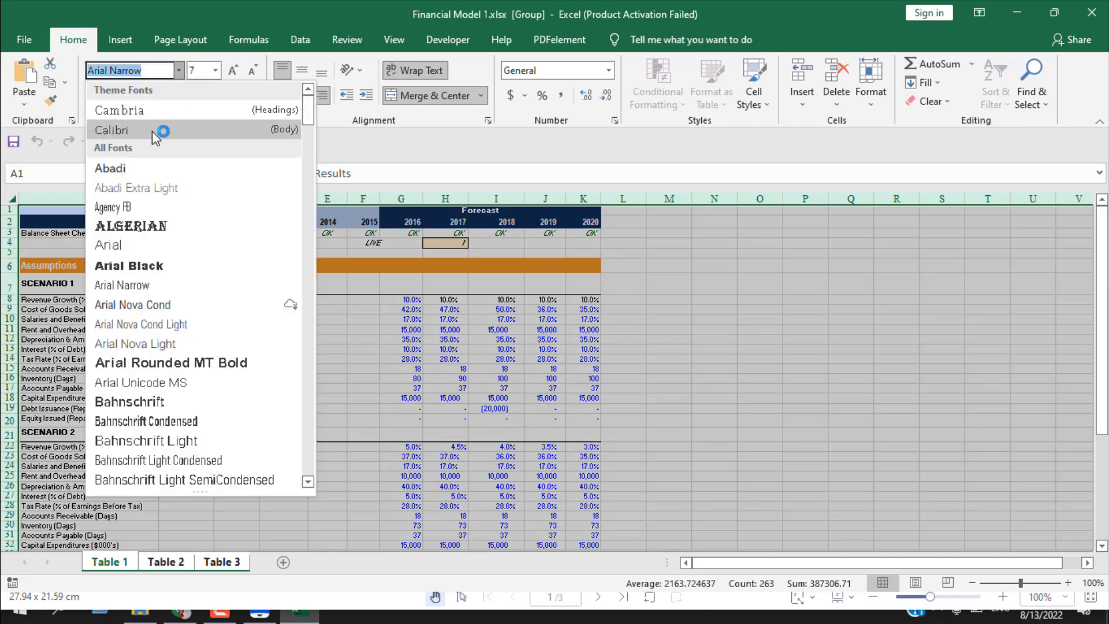
{"action": "left_click", "coordinate": [111, 130]}
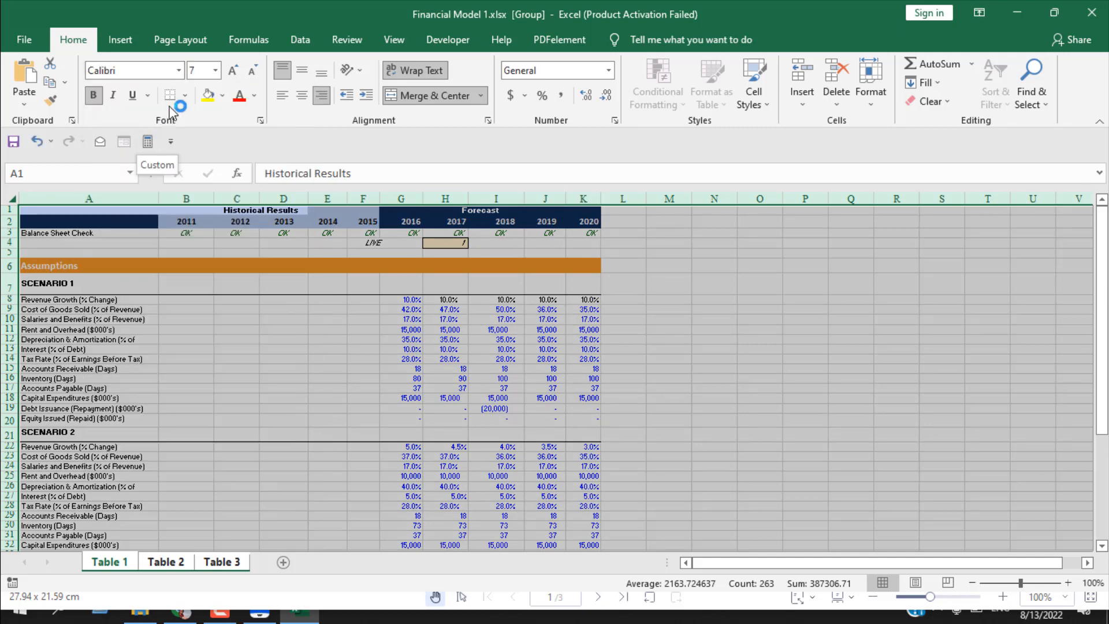
{"action": "left_click", "coordinate": [215, 71]}
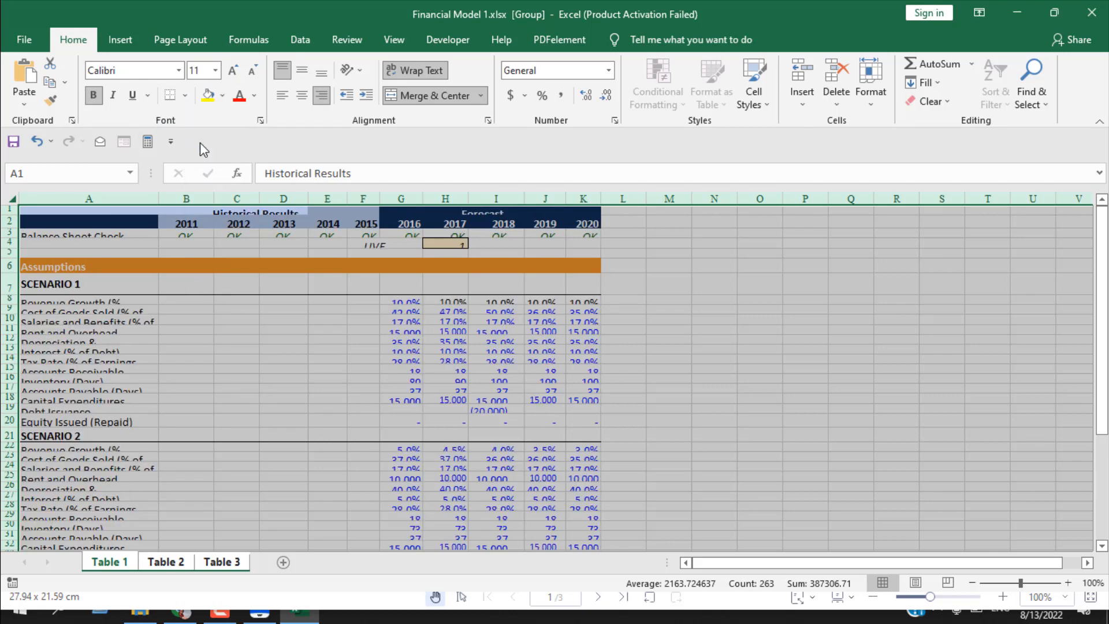
{"action": "mouse_move", "coordinate": [180, 39]}
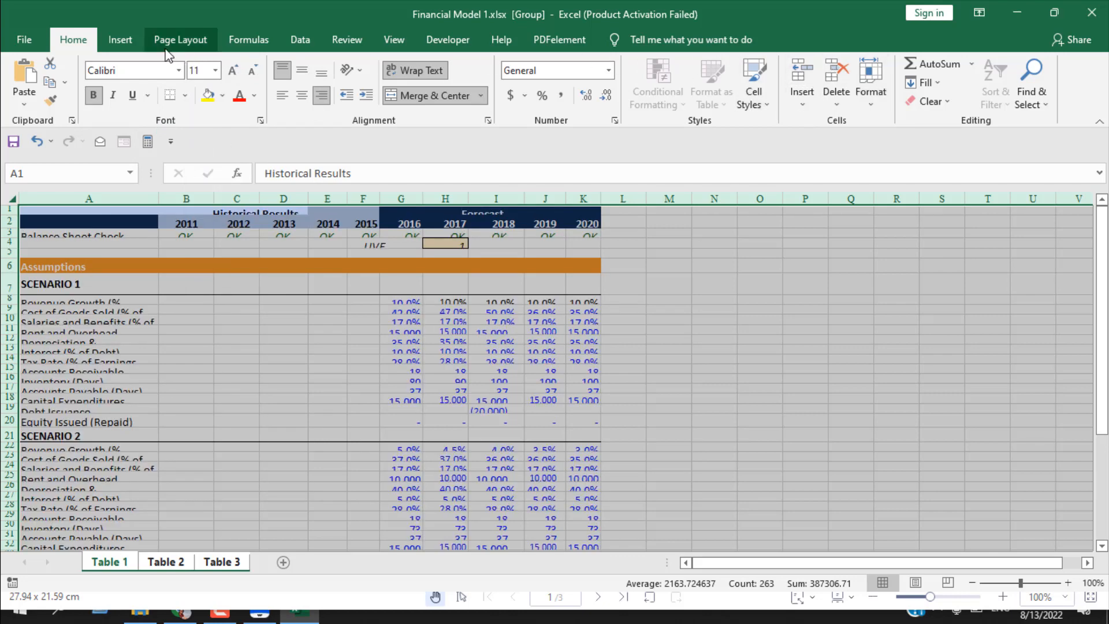
{"action": "mouse_move", "coordinate": [736, 127]}
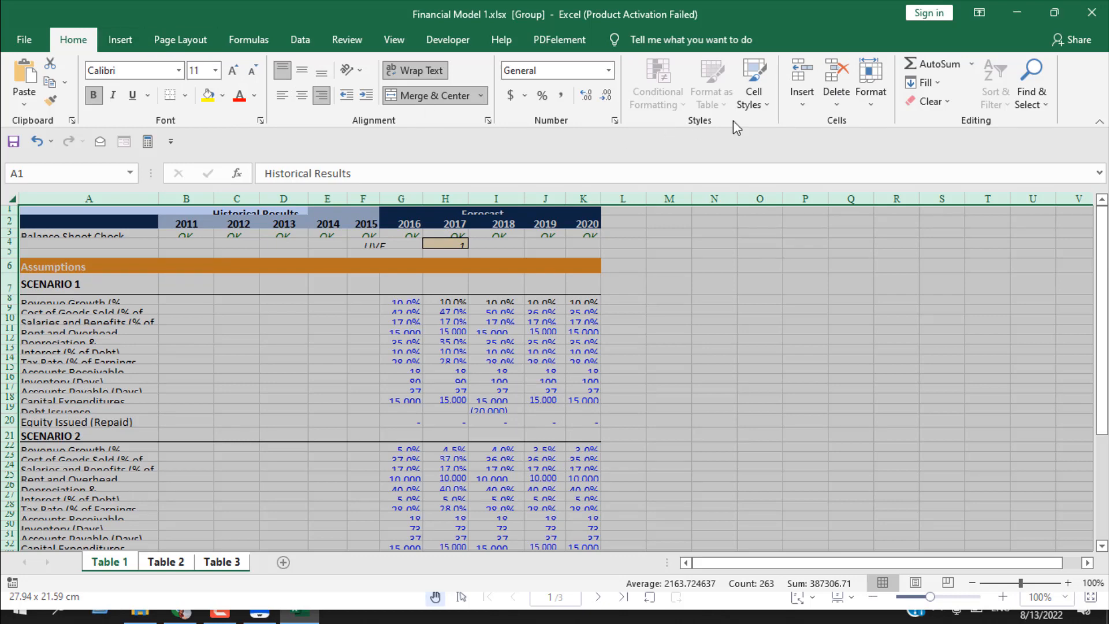
AutoFit the row heights so the long assumption labels show in full.
{"action": "left_click", "coordinate": [871, 81]}
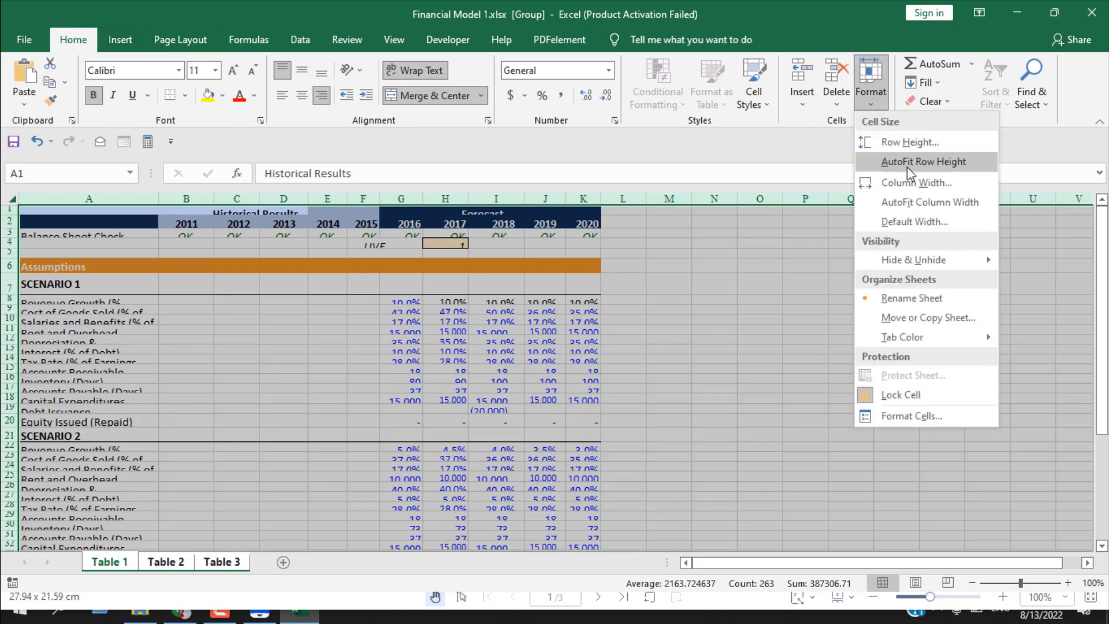
{"action": "left_click", "coordinate": [923, 162]}
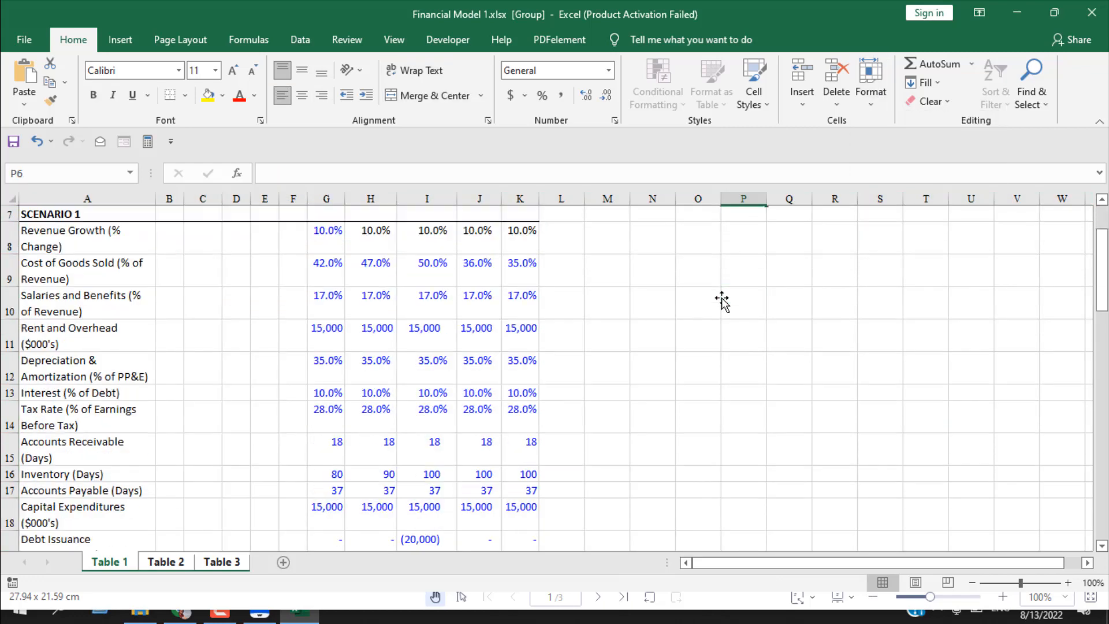
{"action": "scroll", "scroll_direction": "down", "scroll_amount": 3}
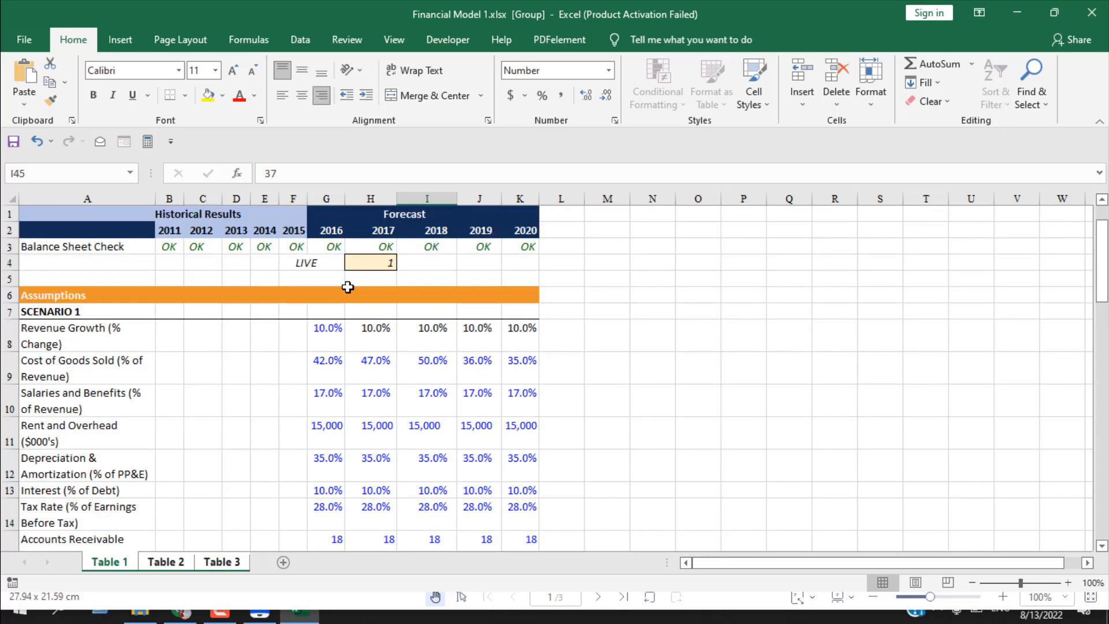
{"action": "mouse_move", "coordinate": [201, 335]}
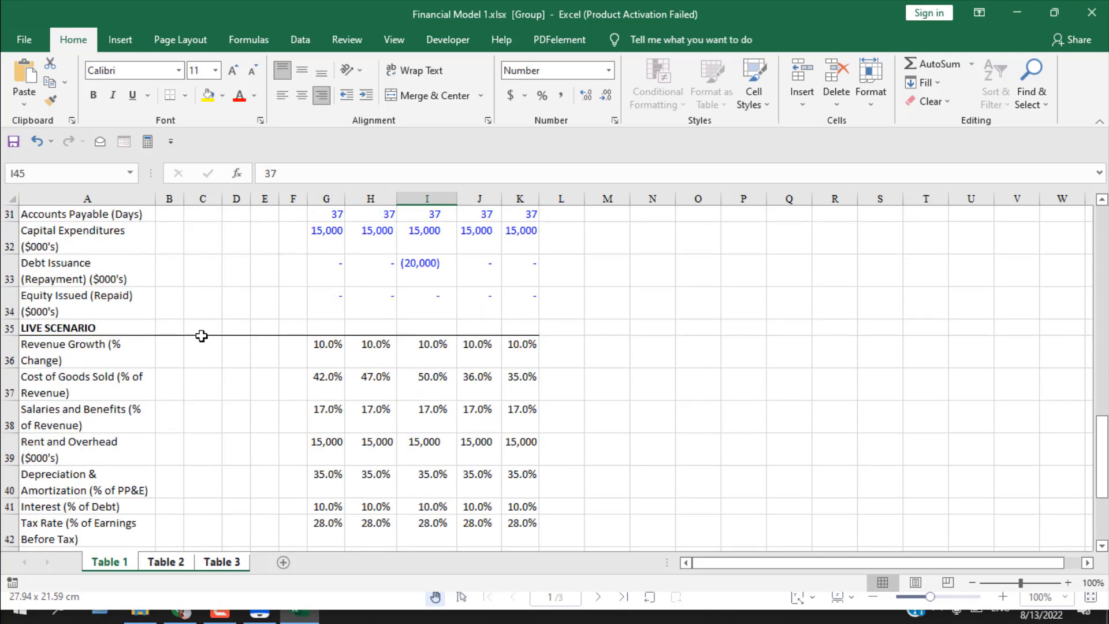
{"action": "scroll", "scroll_direction": "up", "scroll_amount": 3}
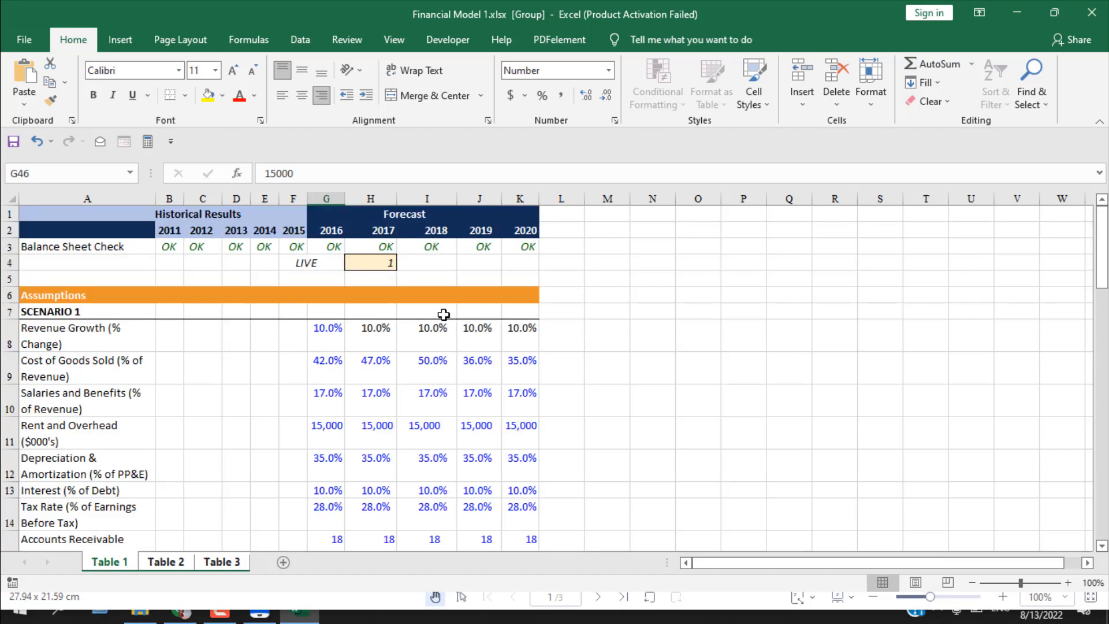
{"action": "mouse_move", "coordinate": [403, 338]}
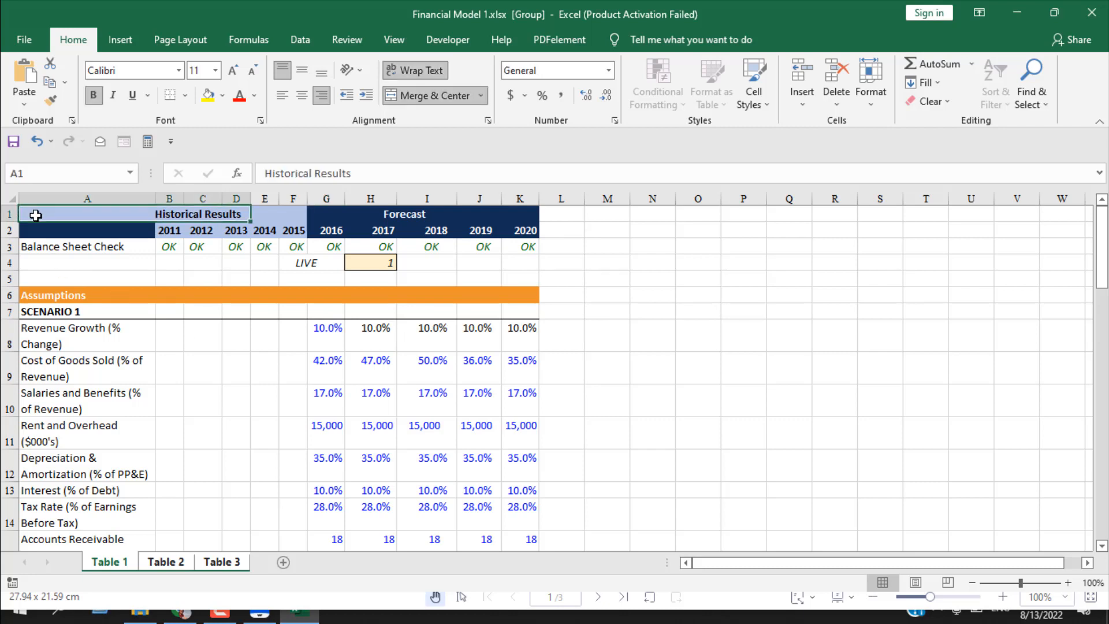
{"action": "mouse_move", "coordinate": [415, 70]}
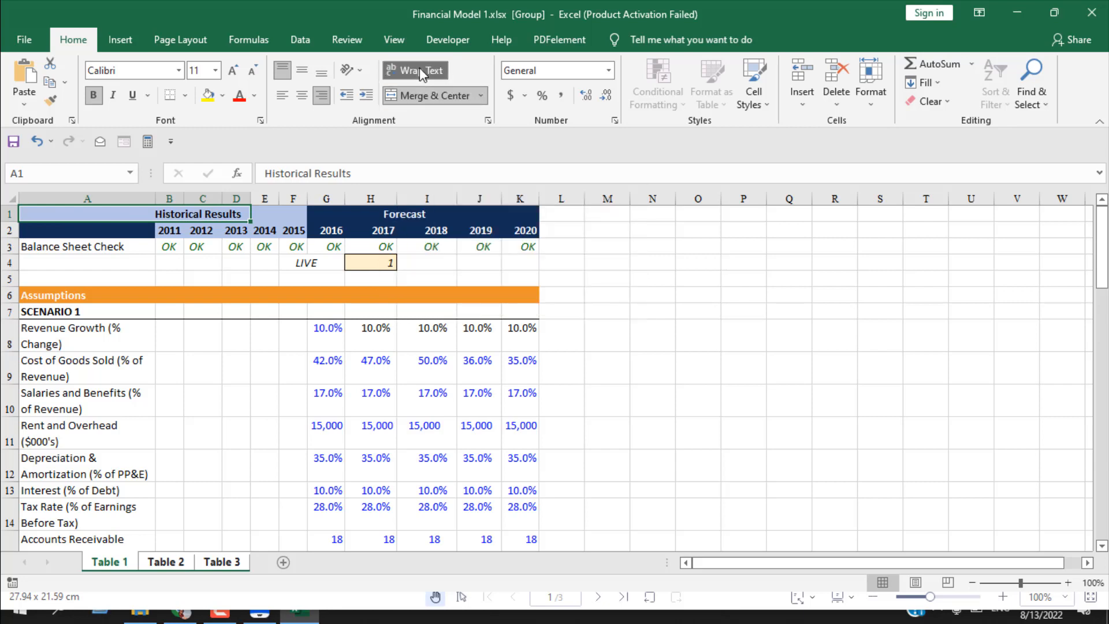
{"action": "mouse_move", "coordinate": [415, 70]}
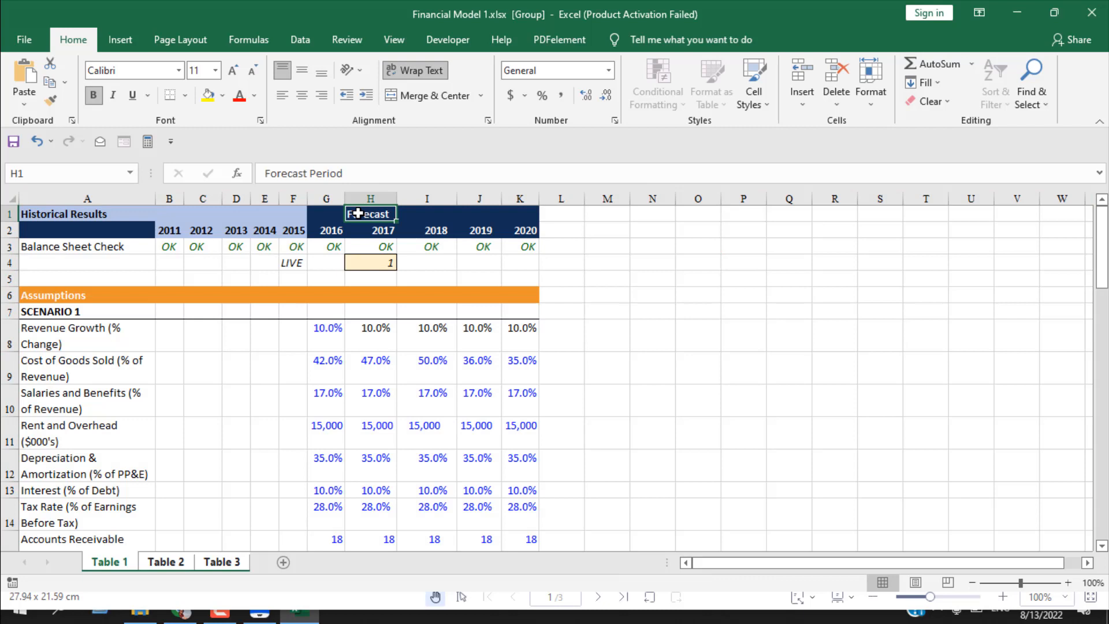
Verify the Historical Results header and scenario figure cells are individually unmerged.
{"action": "left_click", "coordinate": [202, 213]}
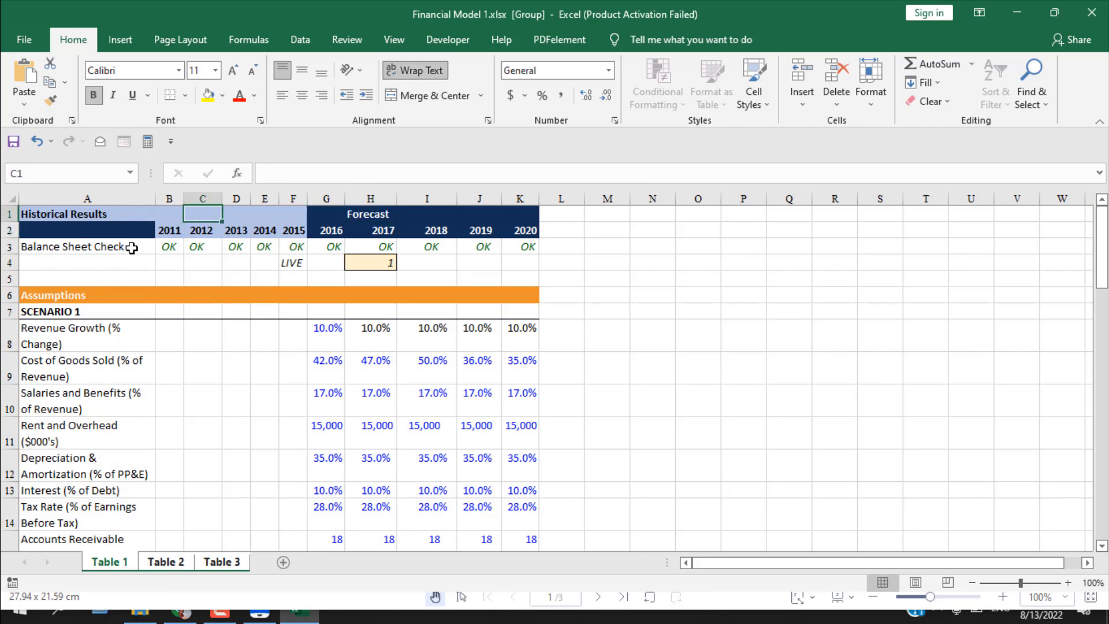
{"action": "left_click", "coordinate": [326, 327]}
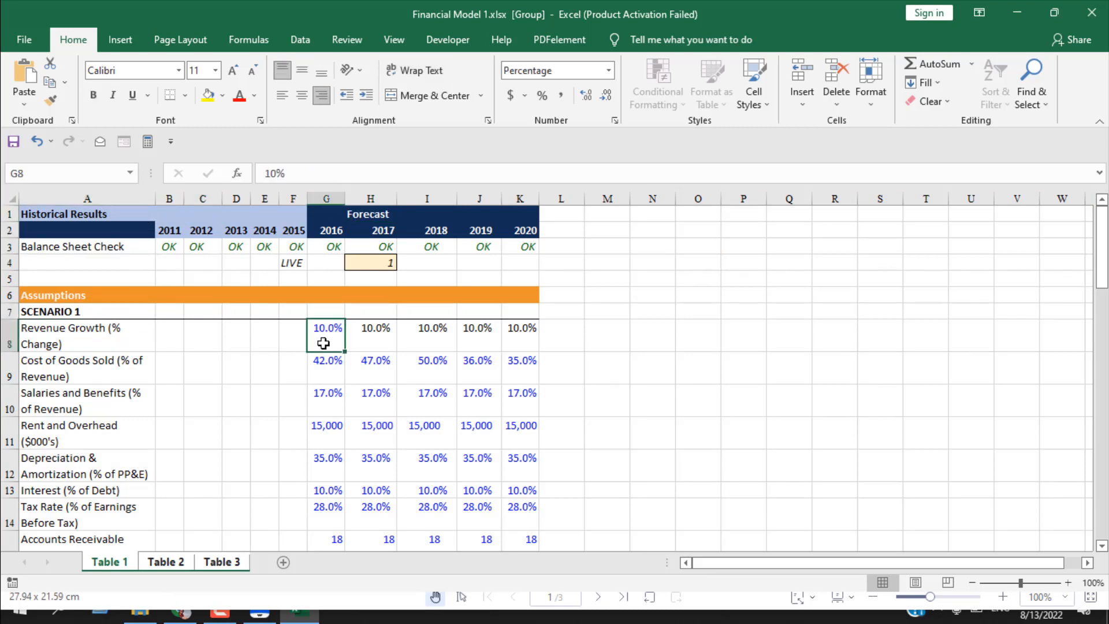
{"action": "scroll", "scroll_direction": "down", "scroll_amount": 3}
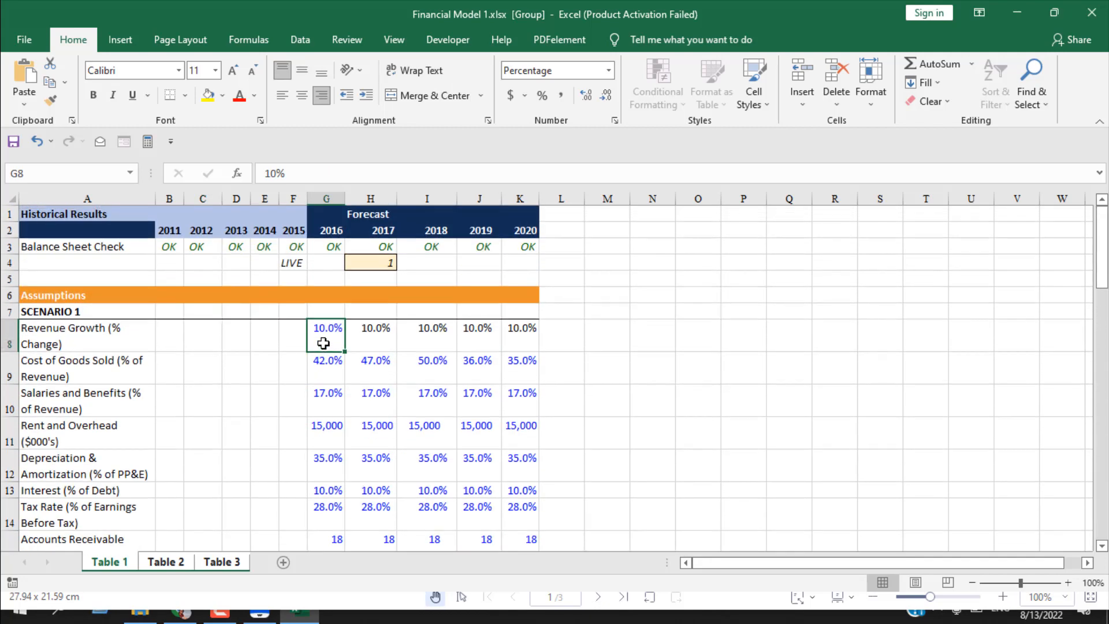
{"action": "mouse_move", "coordinate": [1091, 13]}
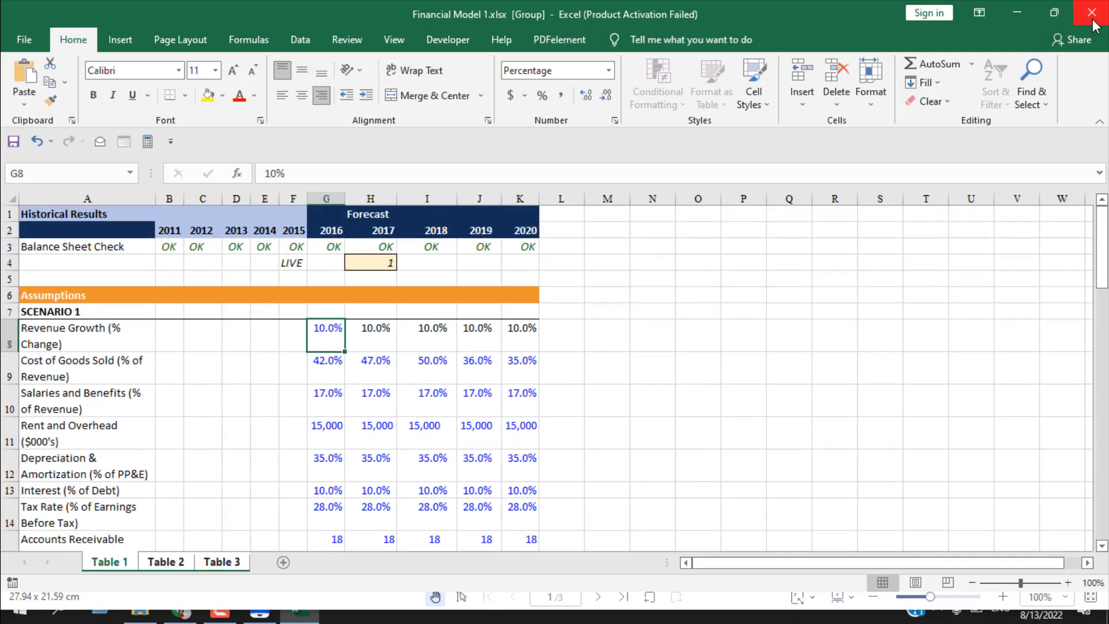
Close the Financial Model 1 workbook, the Desktop folder window and the PDFelement window.
{"action": "left_click", "coordinate": [1091, 13]}
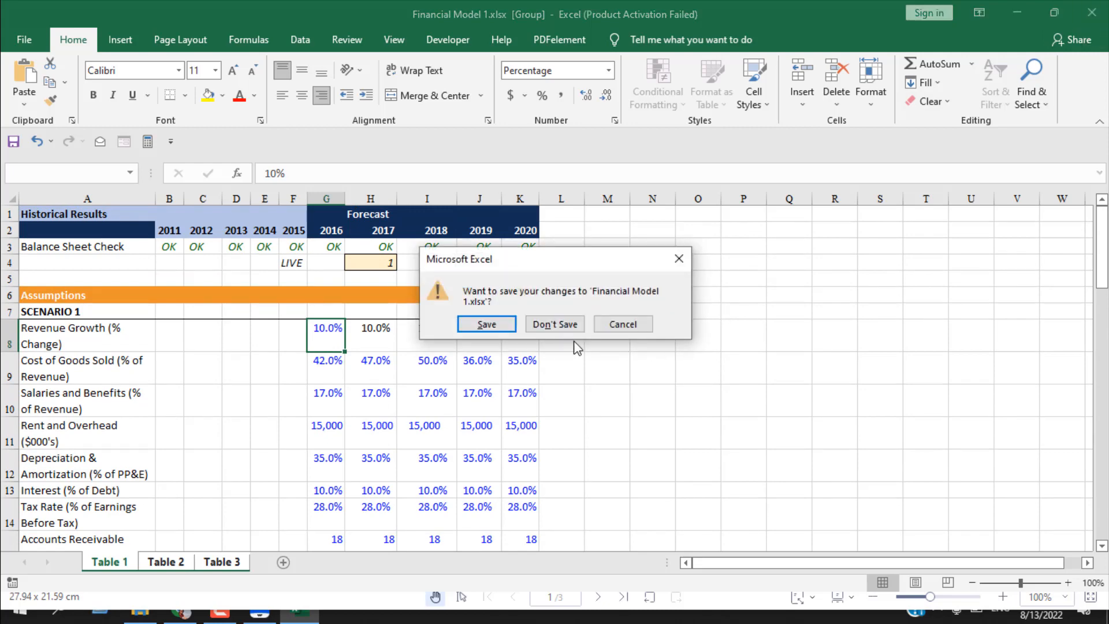
{"action": "mouse_move", "coordinate": [556, 324]}
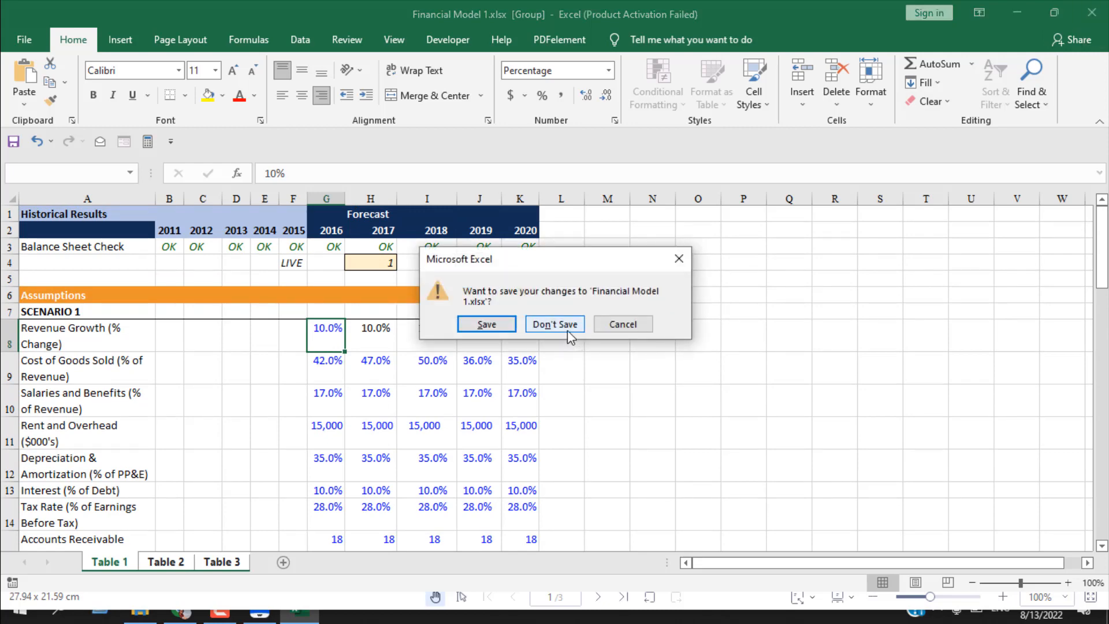
{"action": "left_click", "coordinate": [555, 323]}
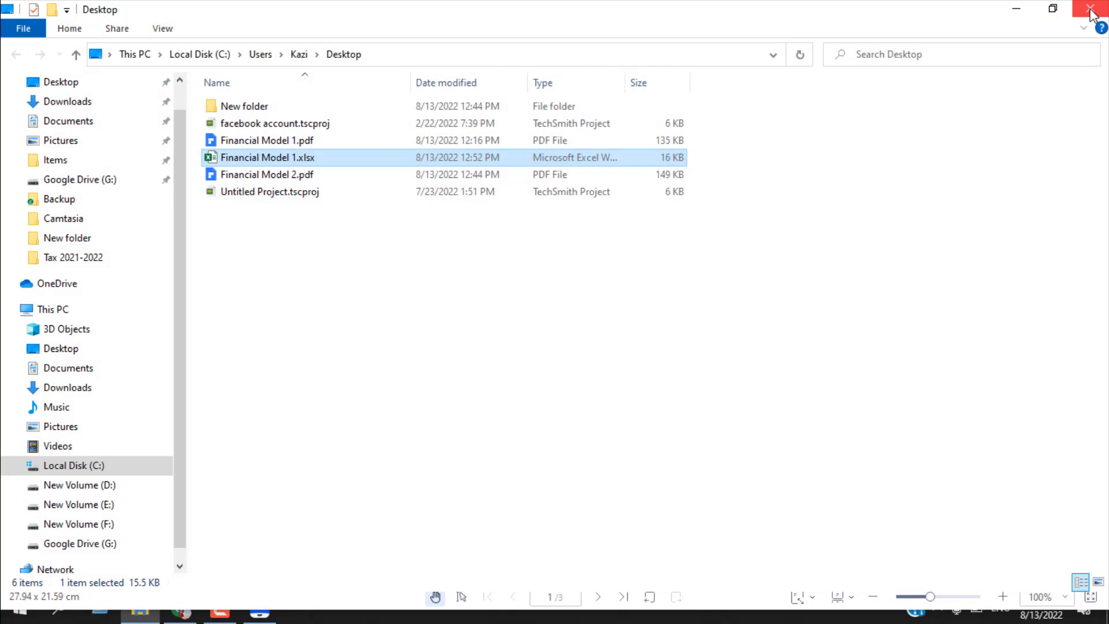
{"action": "double_click", "coordinate": [266, 140]}
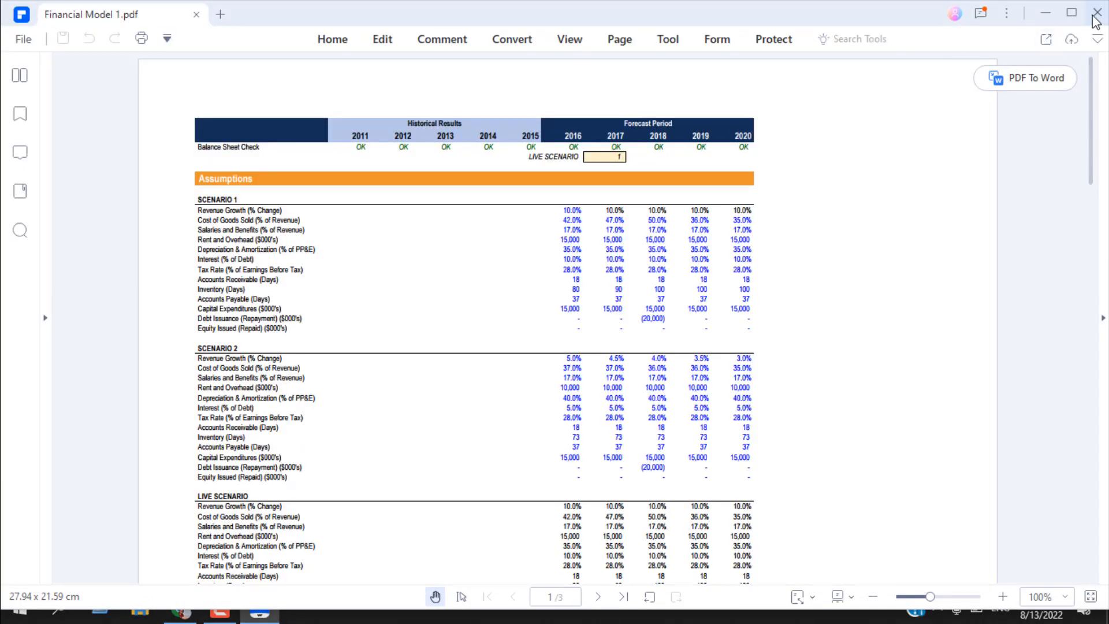
{"action": "left_click", "coordinate": [1095, 13]}
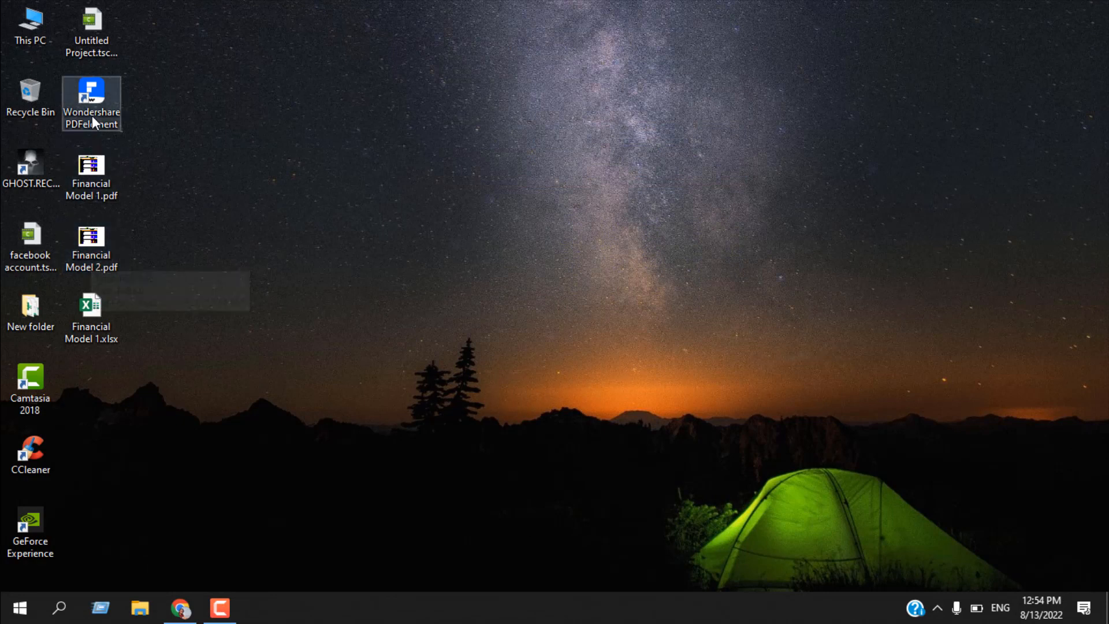
Relaunch PDFelement and start its Convert tool.
{"action": "left_click", "coordinate": [91, 246]}
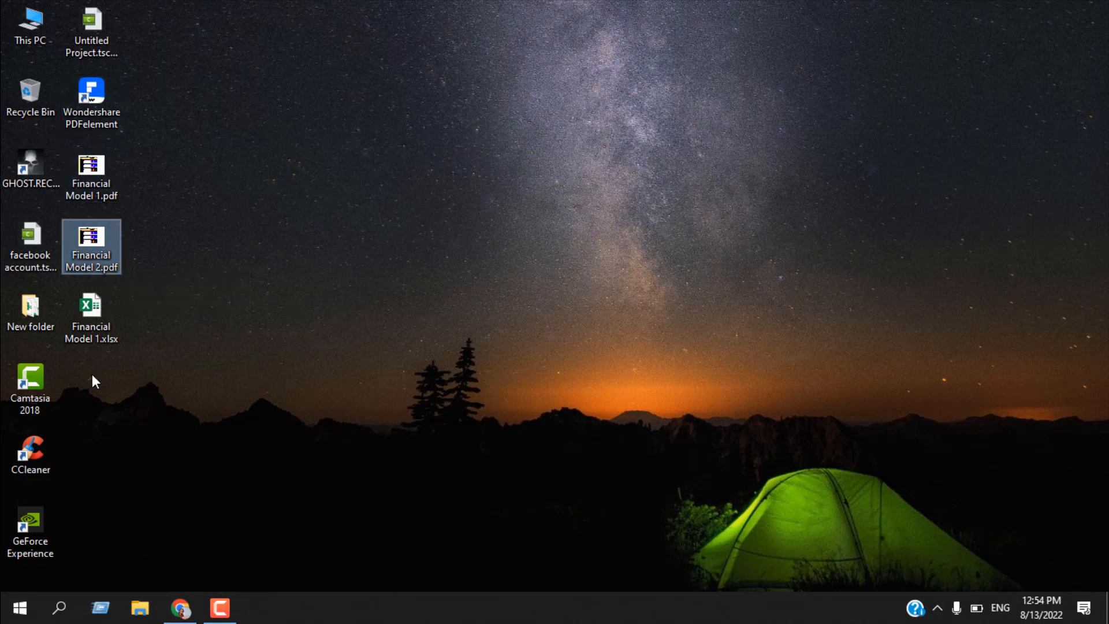
{"action": "left_click", "coordinate": [91, 103]}
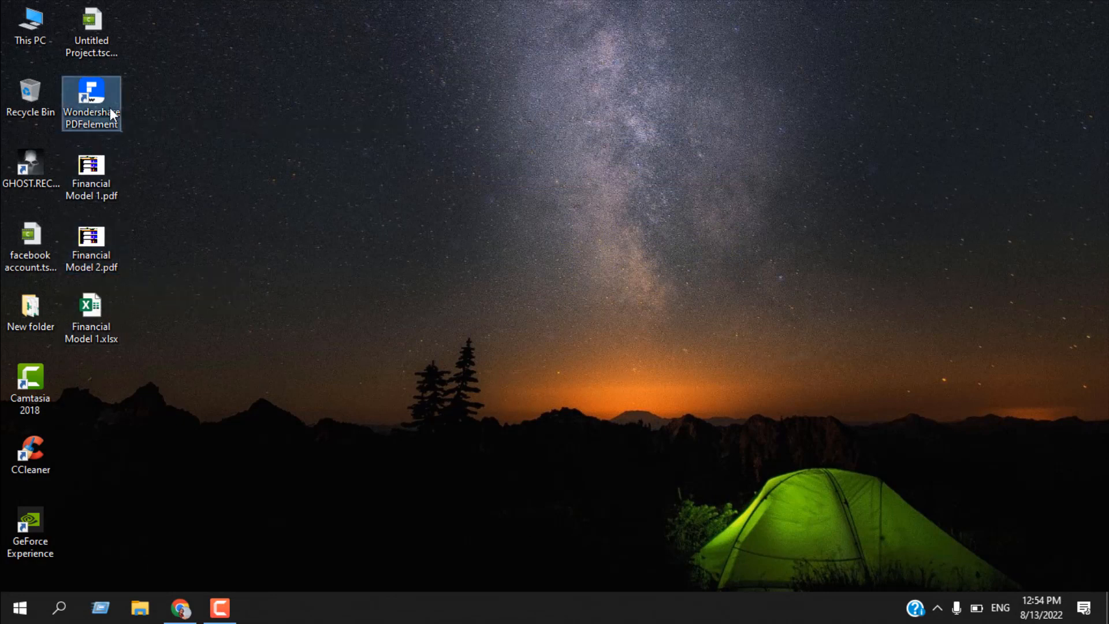
{"action": "double_click", "coordinate": [91, 102]}
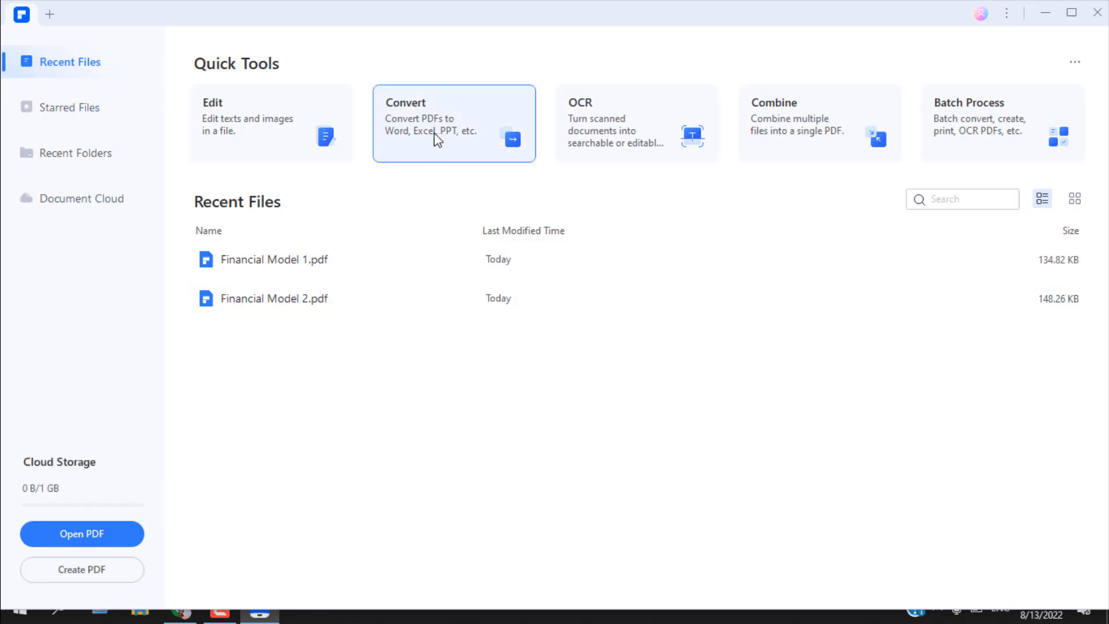
{"action": "left_click", "coordinate": [82, 534]}
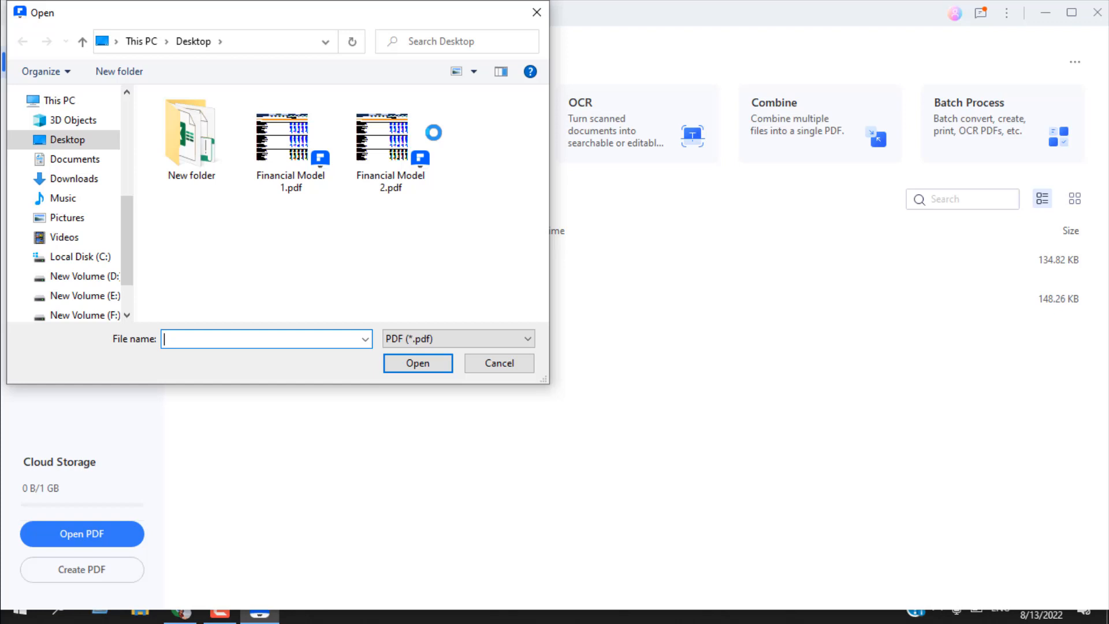
Convert Financial Model 2.pdf to Financial Model 2.xlsx saved on the Desktop.
{"action": "left_click", "coordinate": [390, 140]}
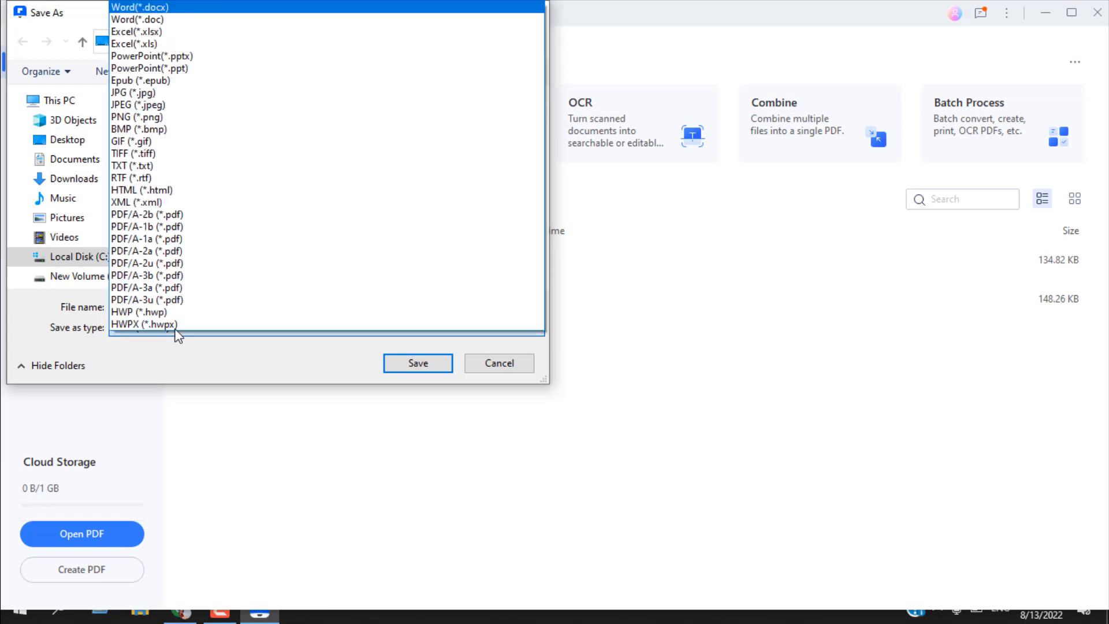
{"action": "left_click", "coordinate": [136, 31]}
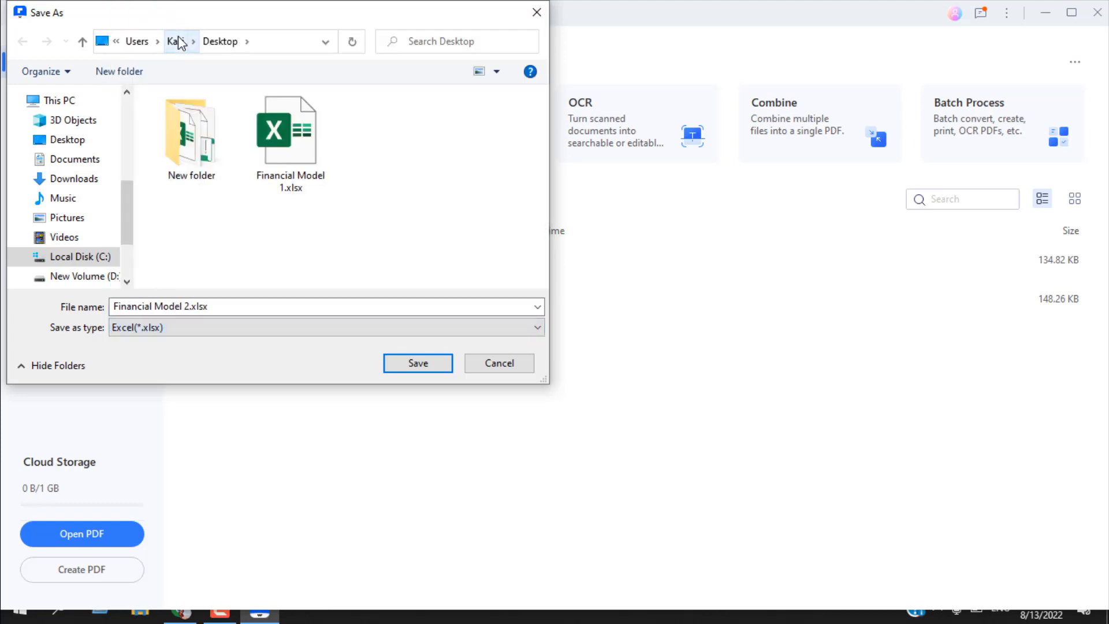
{"action": "left_click", "coordinate": [417, 363]}
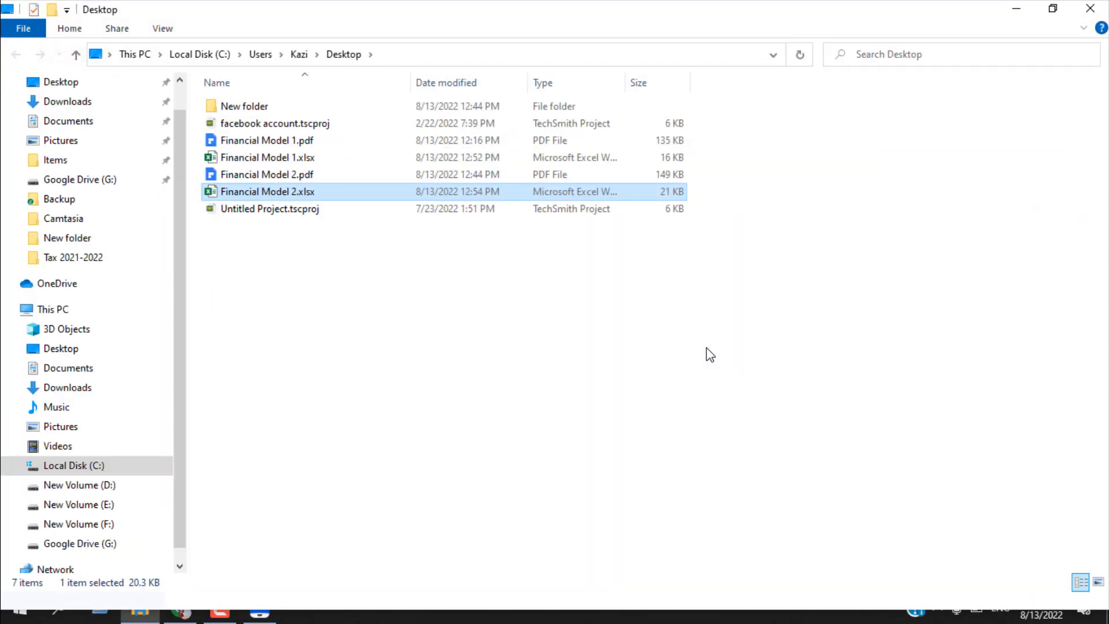
{"action": "mouse_move", "coordinate": [286, 200]}
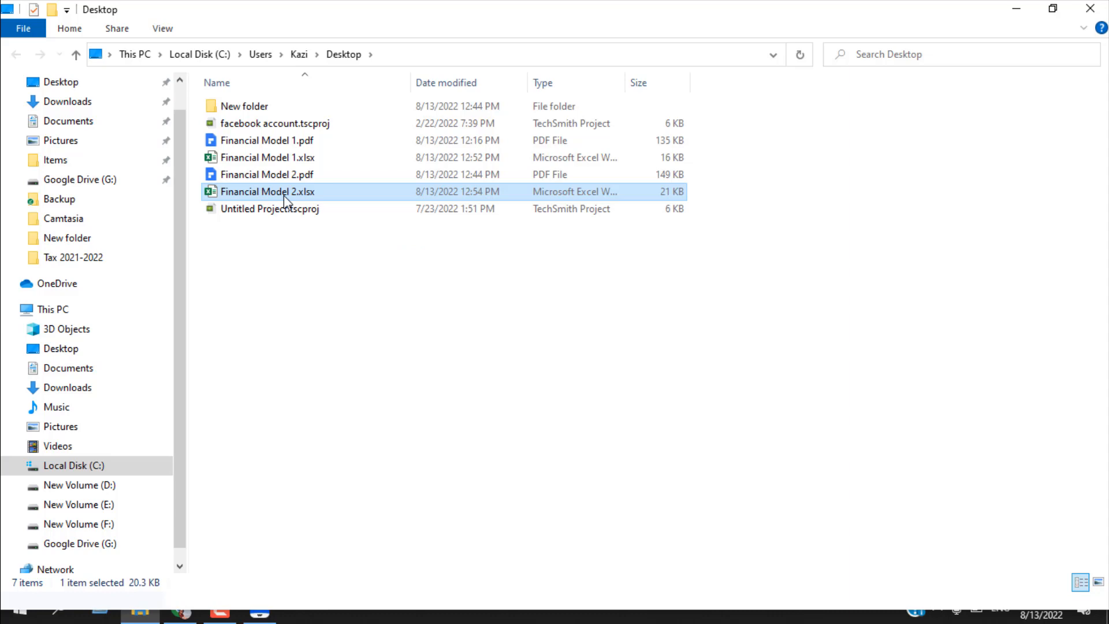
Open Financial Model 2.xlsx in Excel from the Desktop folder.
{"action": "double_click", "coordinate": [266, 192]}
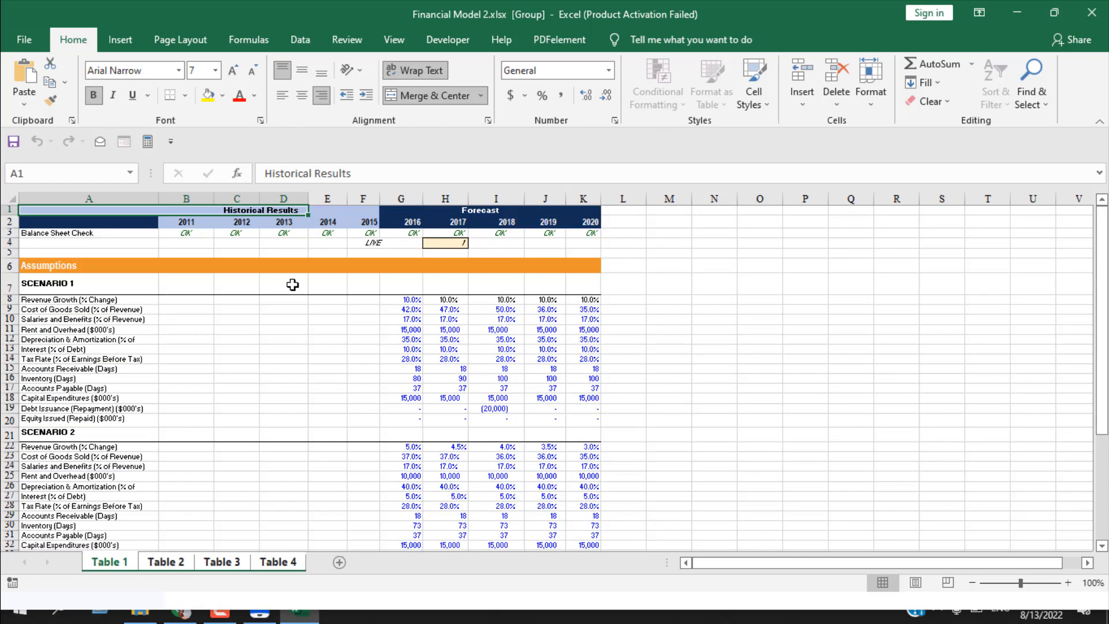
{"action": "mouse_move", "coordinate": [175, 374]}
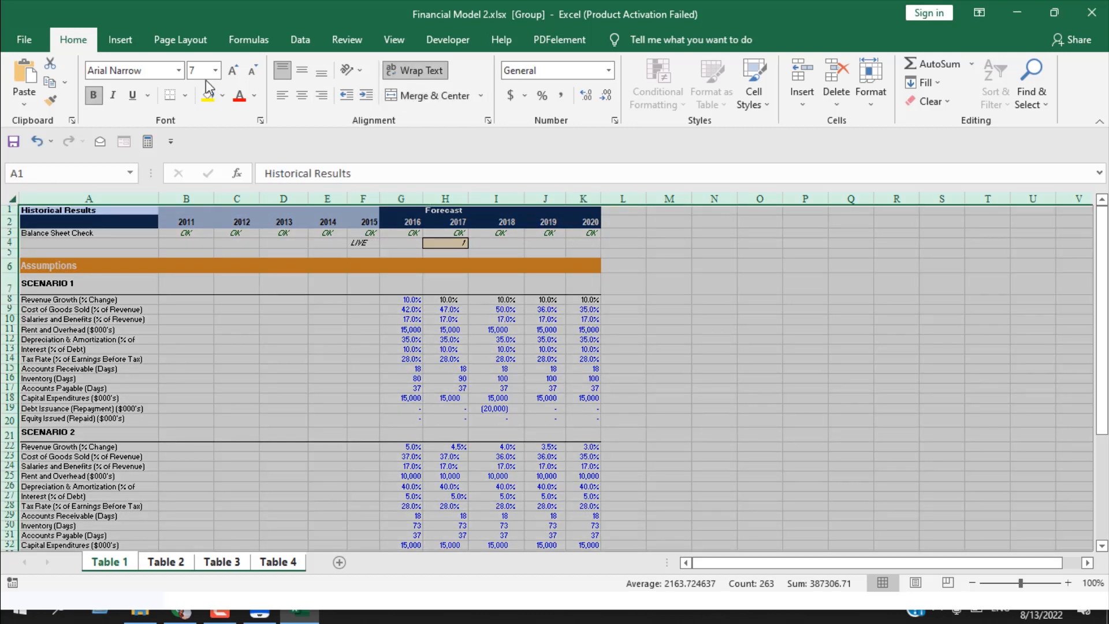
Set the grouped sheets to Calibri 14 and autofit row heights and column widths.
{"action": "left_click", "coordinate": [178, 70]}
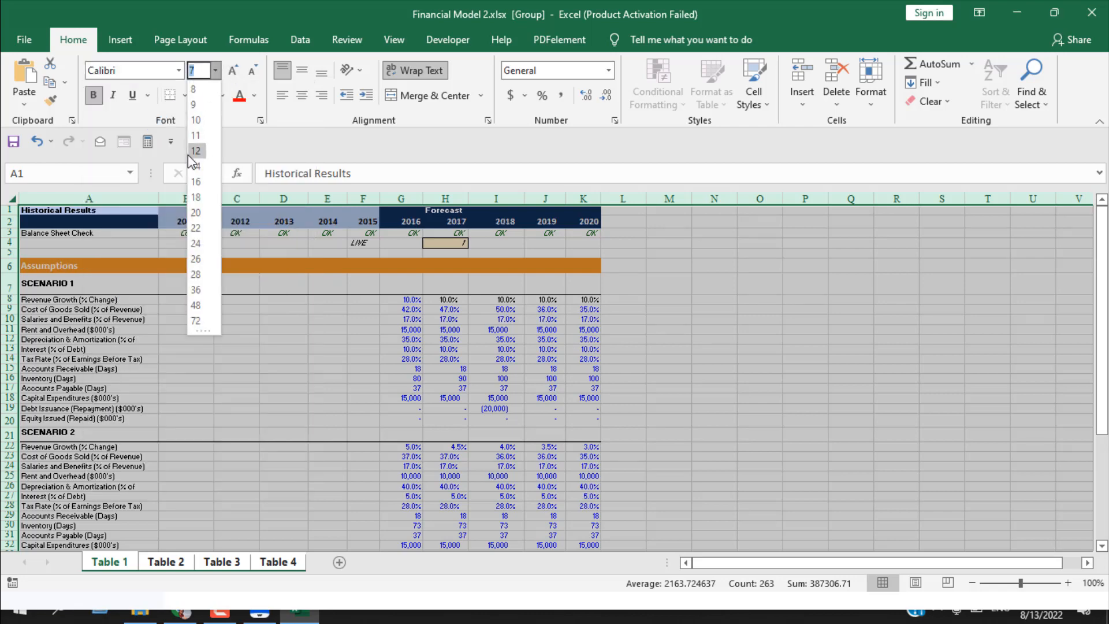
{"action": "left_click", "coordinate": [196, 165]}
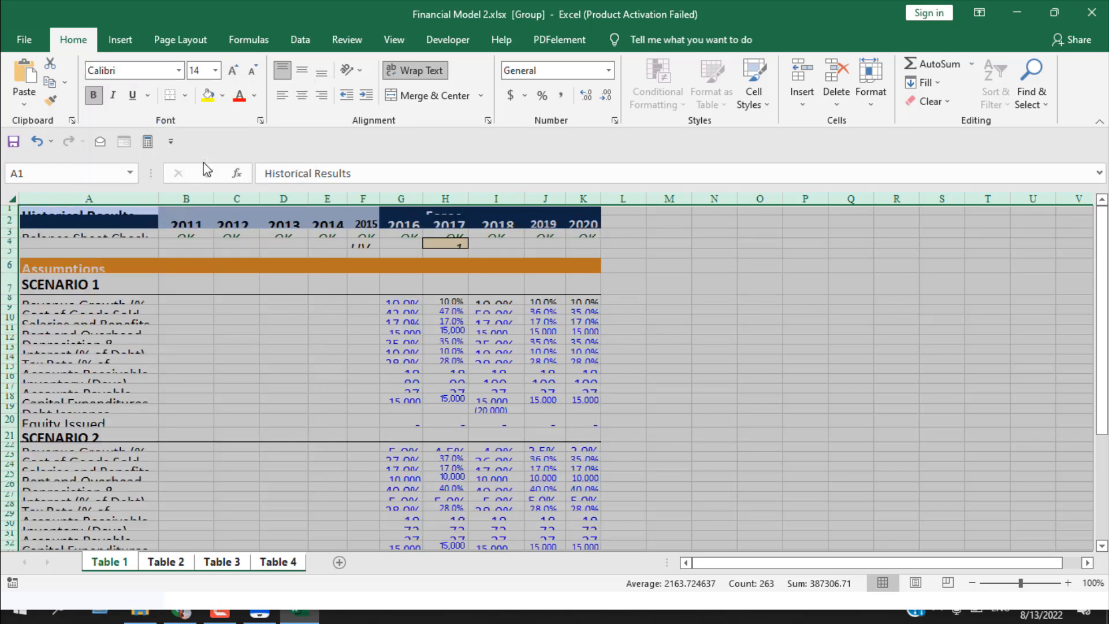
{"action": "left_click", "coordinate": [870, 83]}
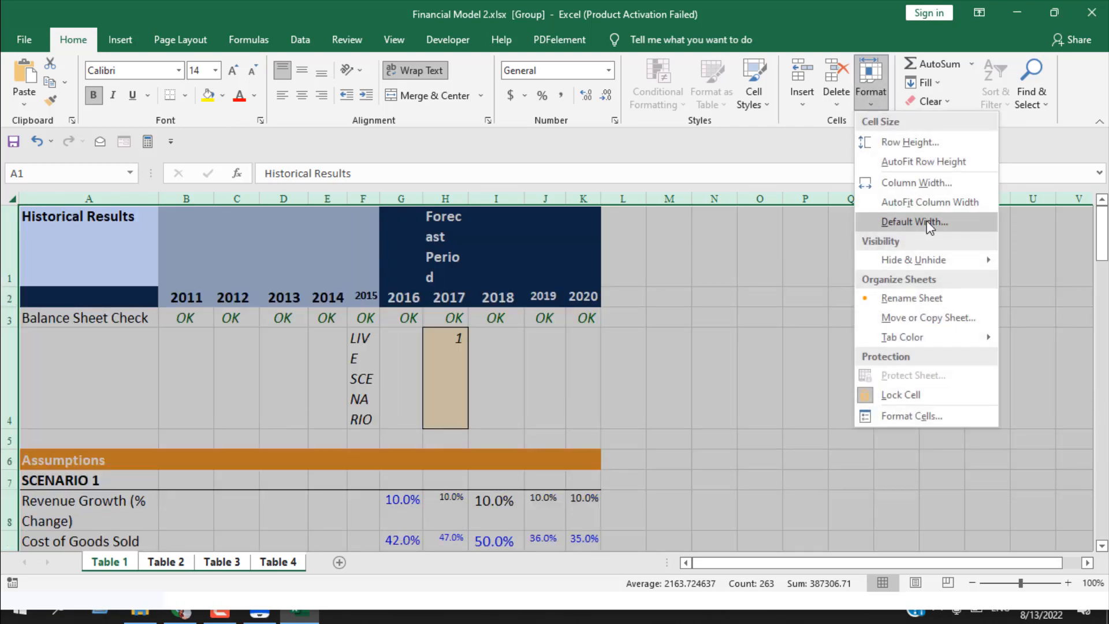
{"action": "left_click", "coordinate": [930, 201]}
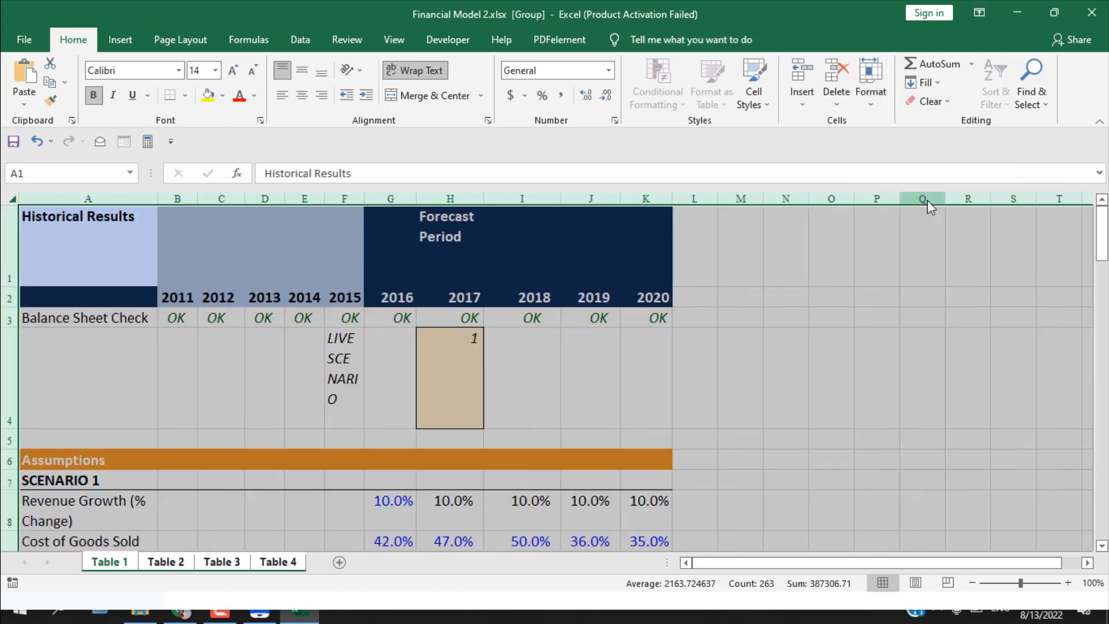
{"action": "scroll", "scroll_direction": "down", "scroll_amount": 3}
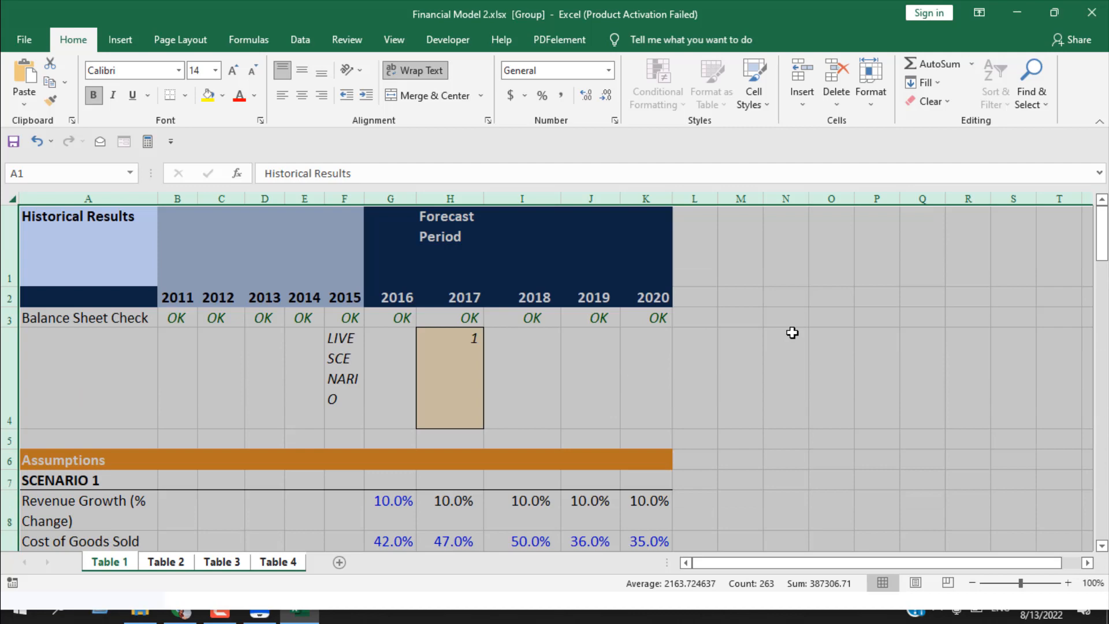
{"action": "mouse_move", "coordinate": [1004, 27]}
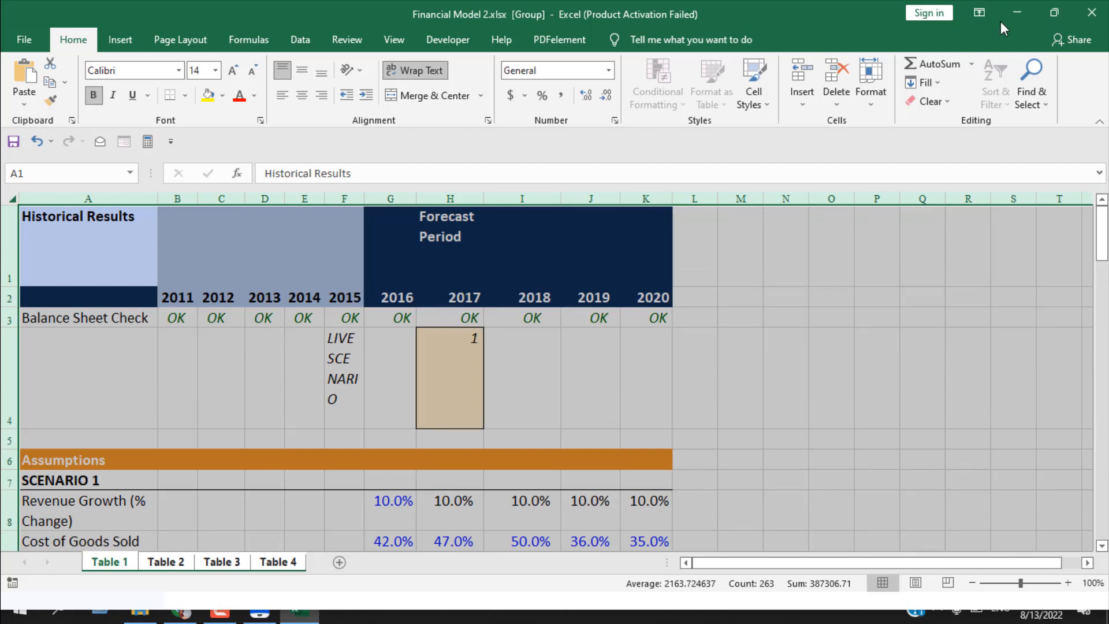
Minimize Excel and bring PDFelement's home screen with both PDFs back to the front.
{"action": "left_click", "coordinate": [140, 614]}
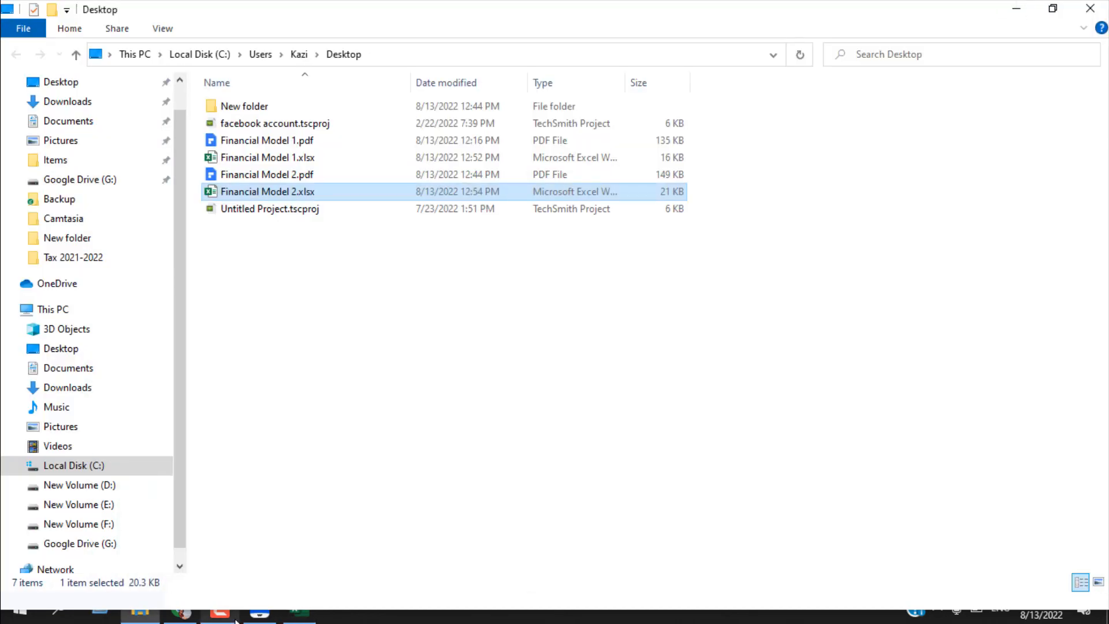
{"action": "left_click", "coordinate": [259, 613]}
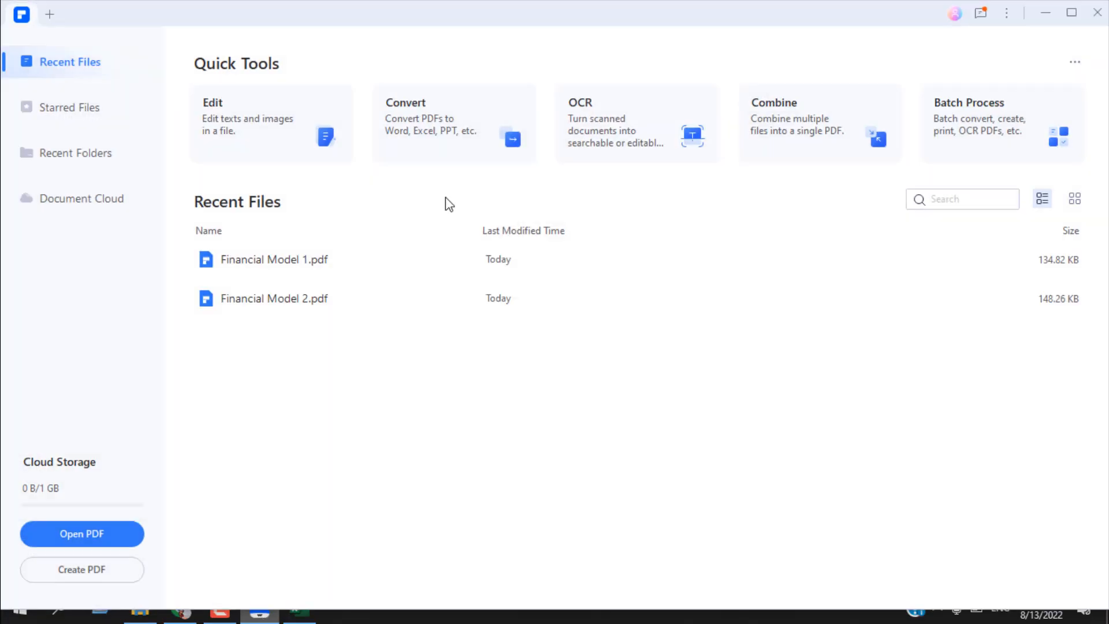
{"action": "mouse_move", "coordinate": [865, 181]}
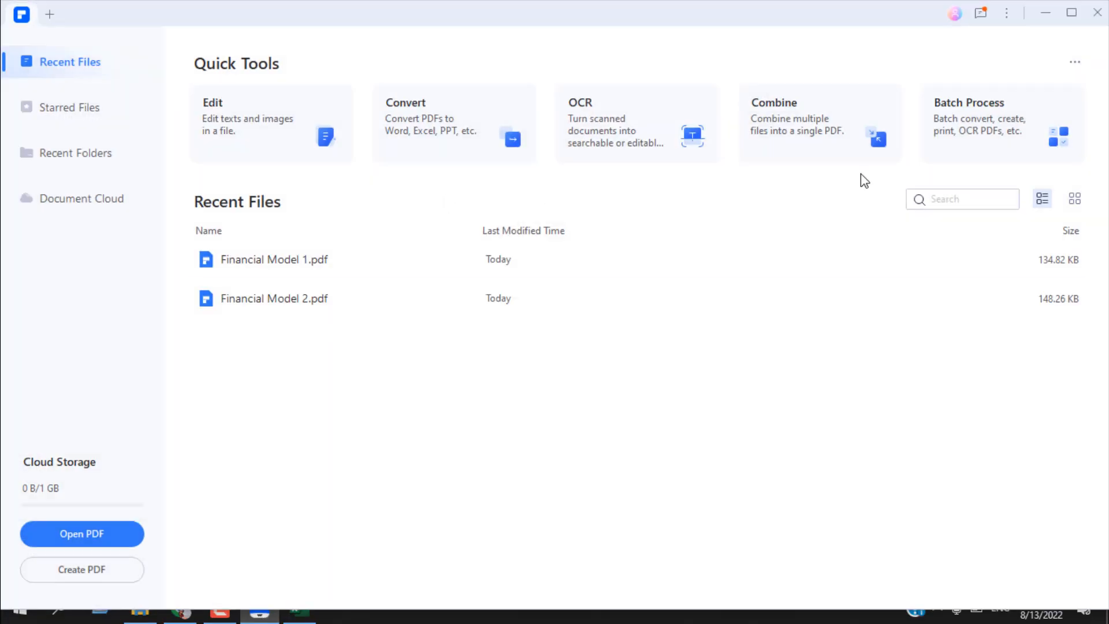
{"action": "mouse_move", "coordinate": [616, 156]}
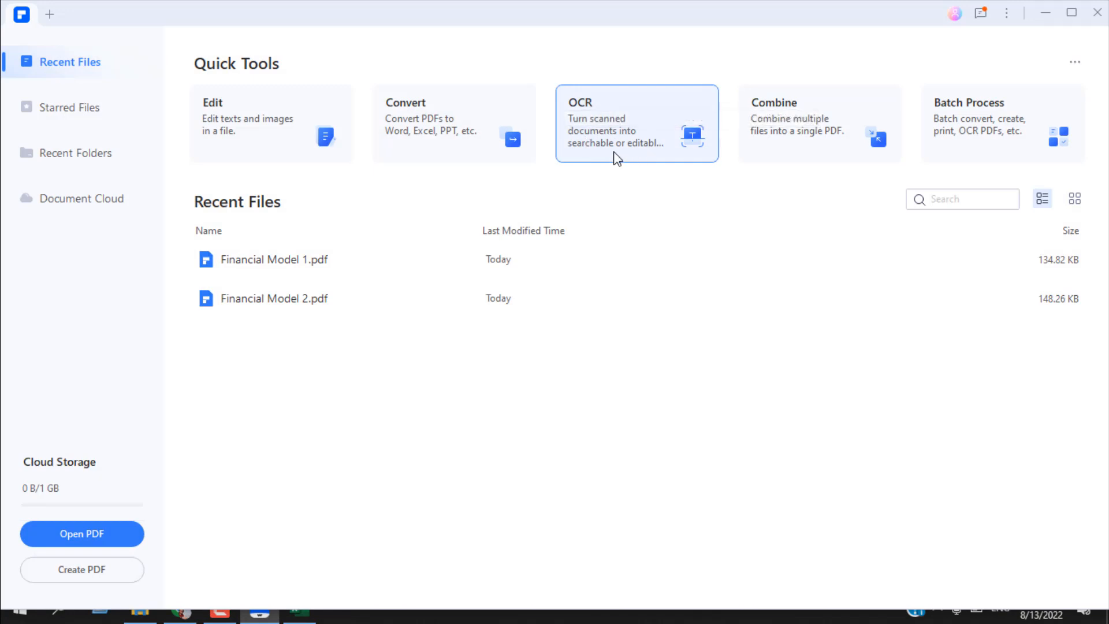
{"action": "mouse_move", "coordinate": [648, 223]}
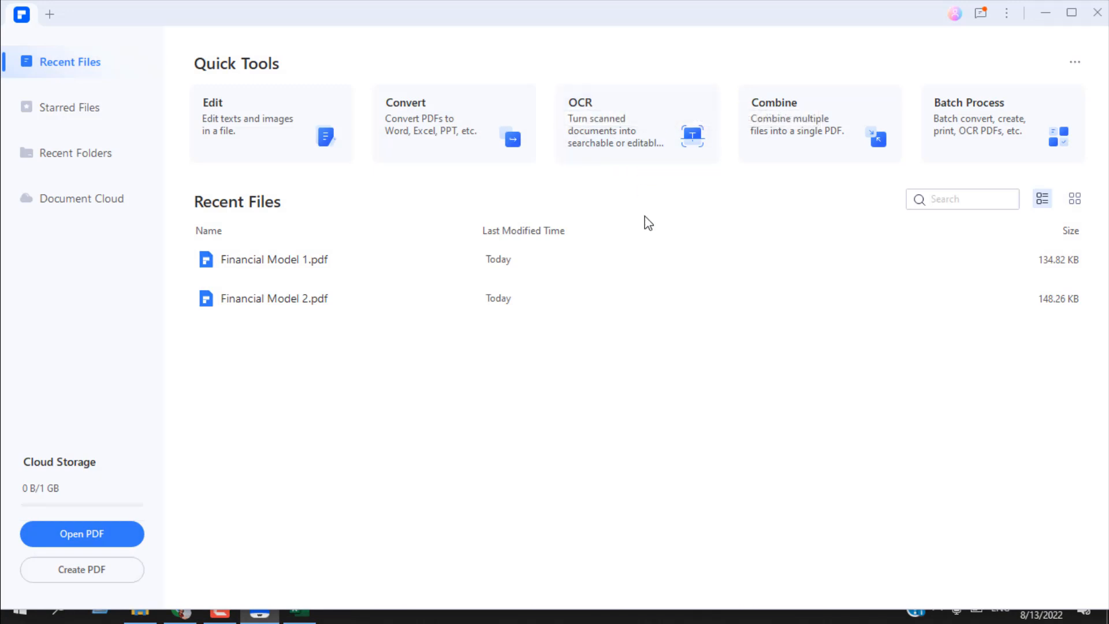